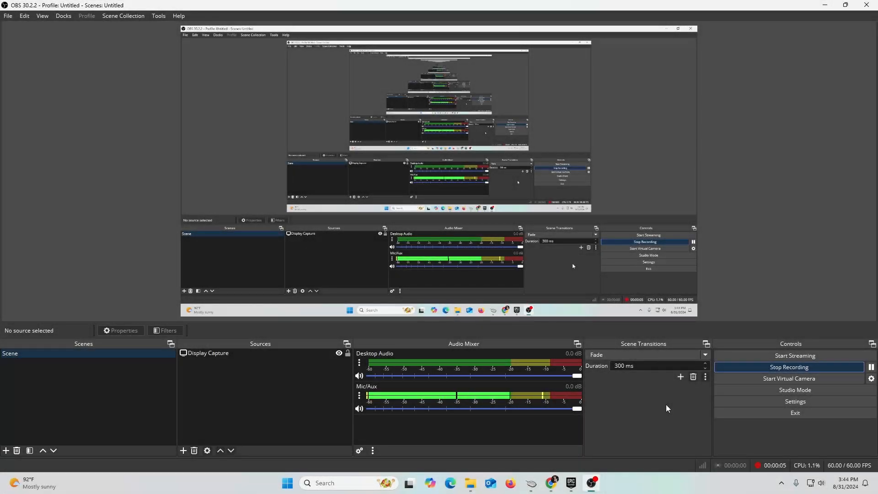
mouse_move(554, 483)
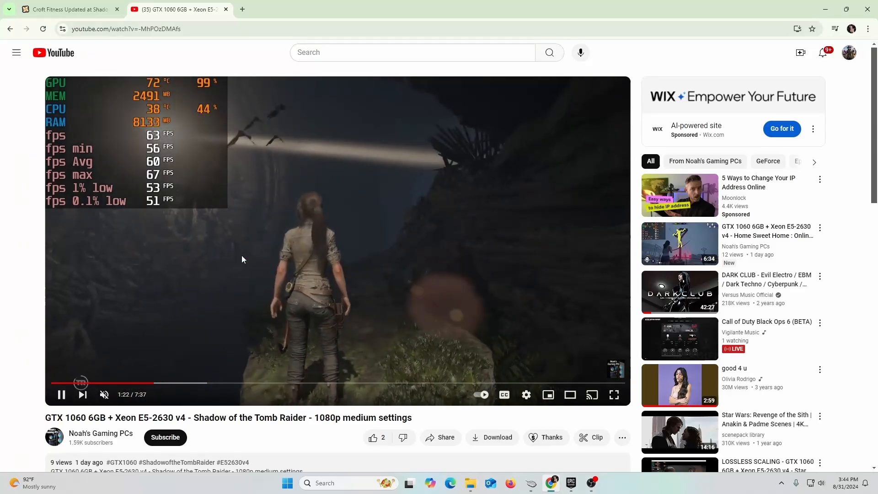
mouse_move(387, 308)
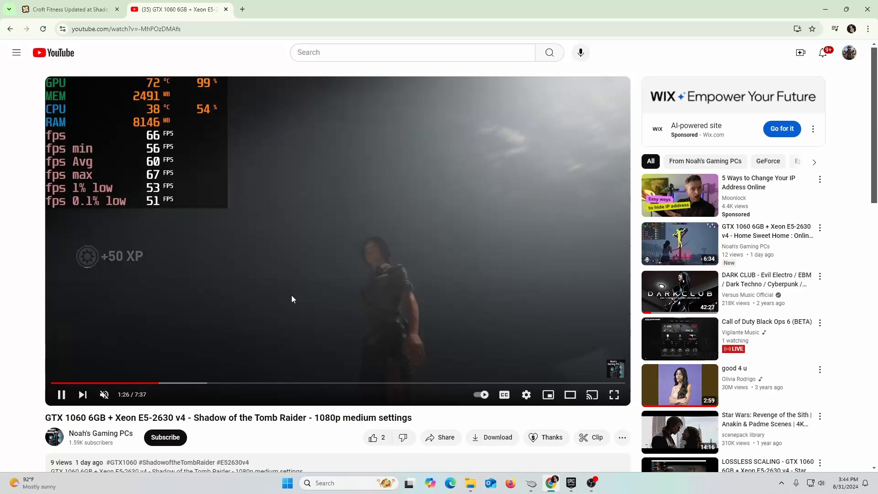
Switch from the YouTube benchmark to the Croft Fitness Updated Nexus Mods tab
click(67, 9)
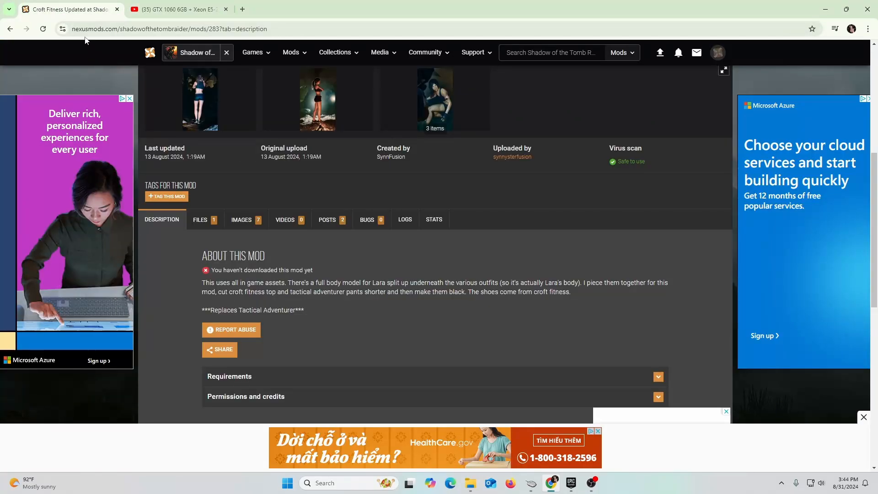
scroll(up, 3)
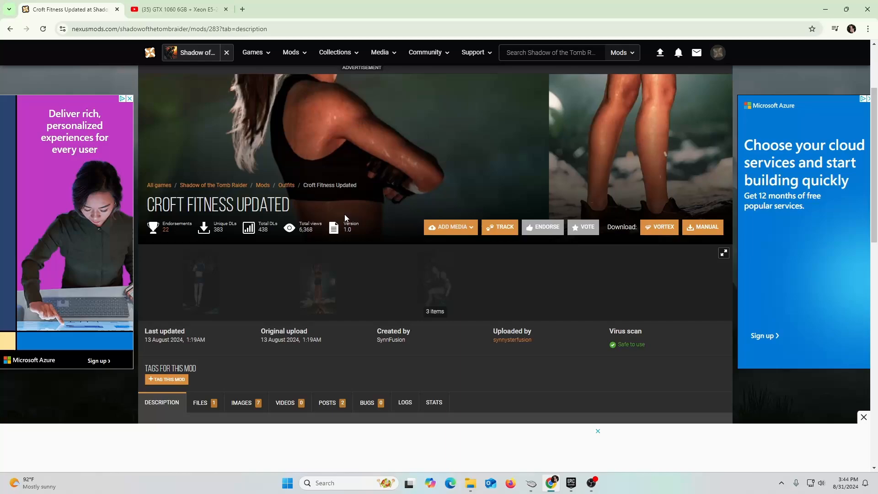
scroll(down, 3)
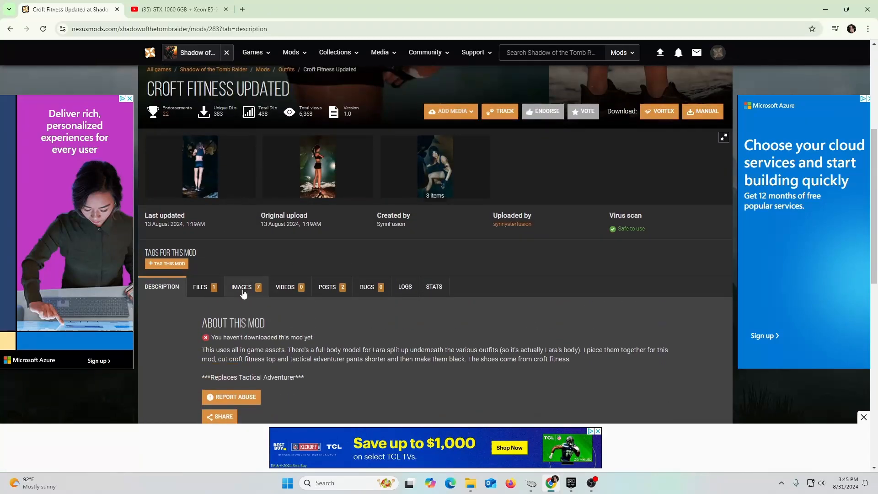
click(317, 166)
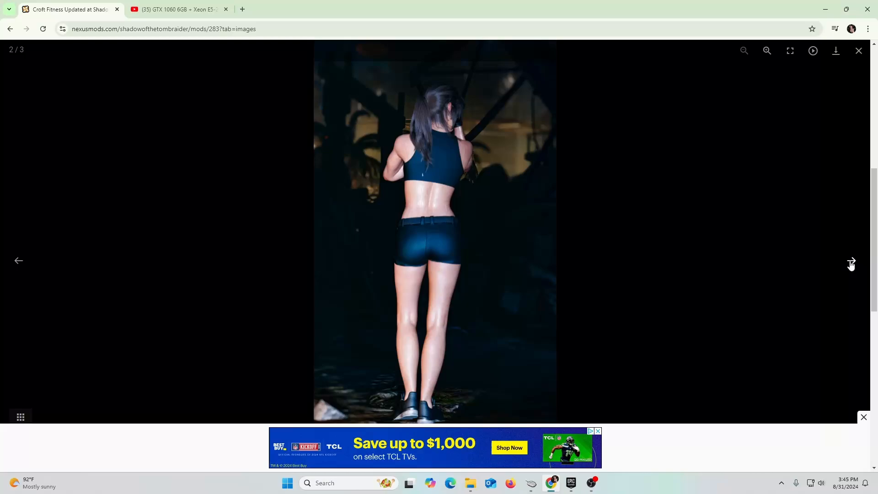
click(851, 261)
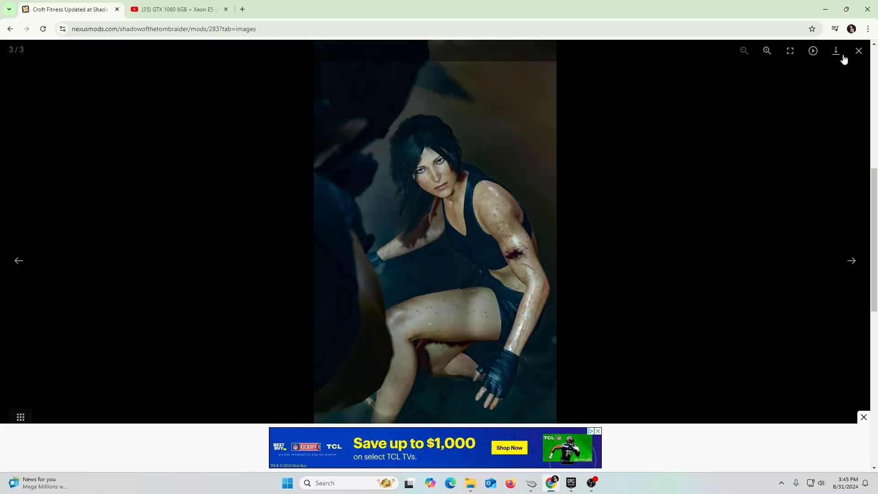
click(858, 51)
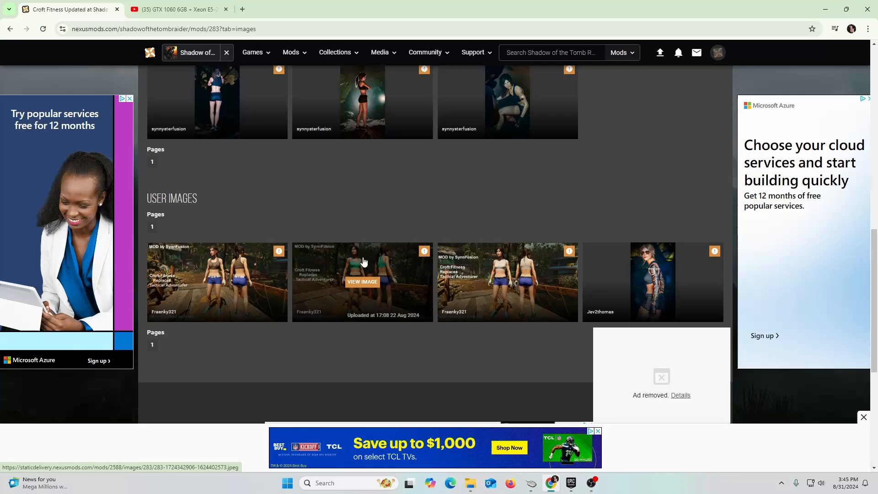
scroll(up, 3)
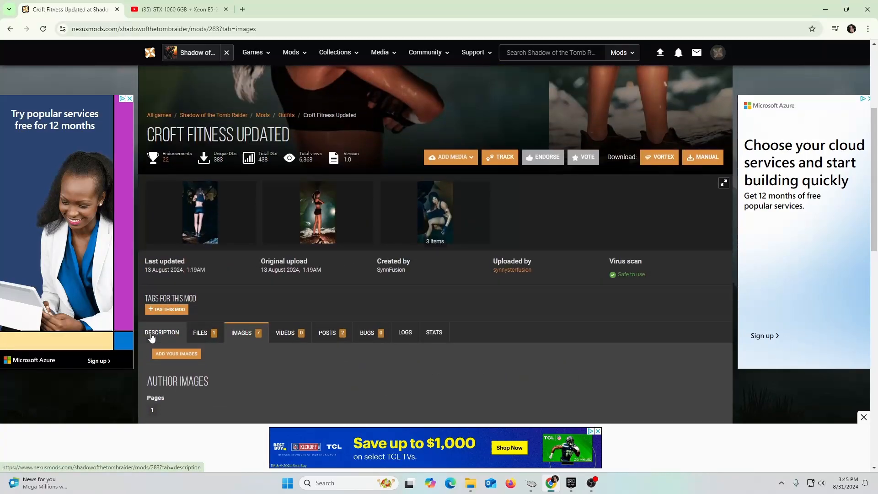
click(161, 332)
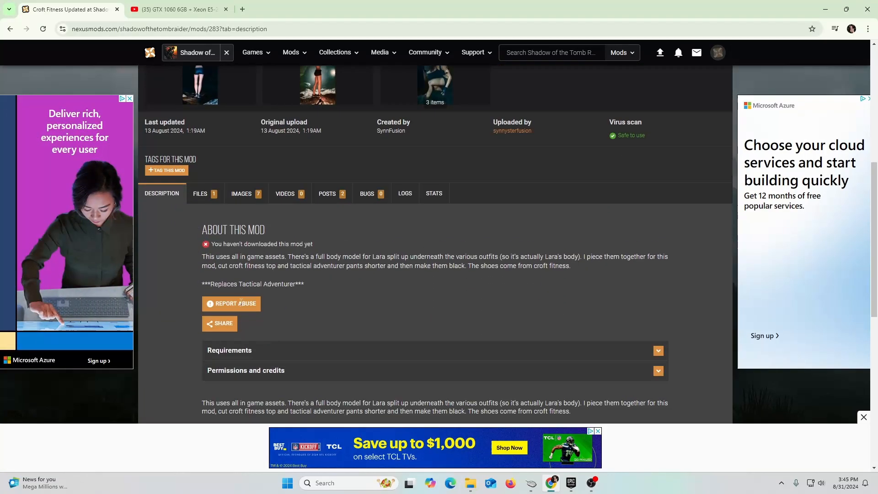
scroll(down, 3)
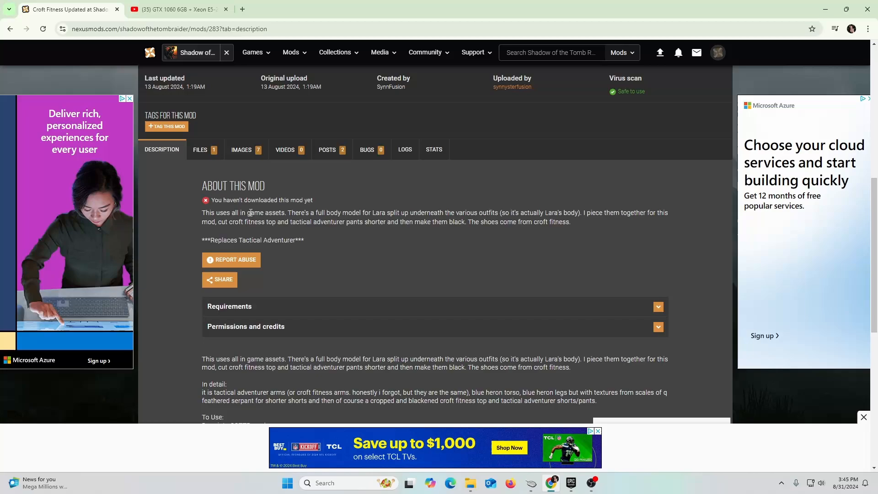
scroll(up, 3)
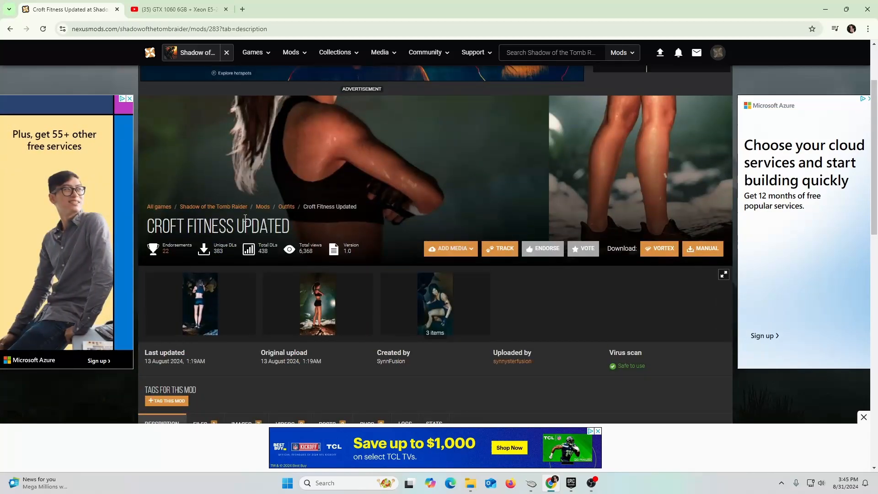
Search Google in a new tab for 'nexus mods shadow of the tomb raider' and review results
click(351, 9)
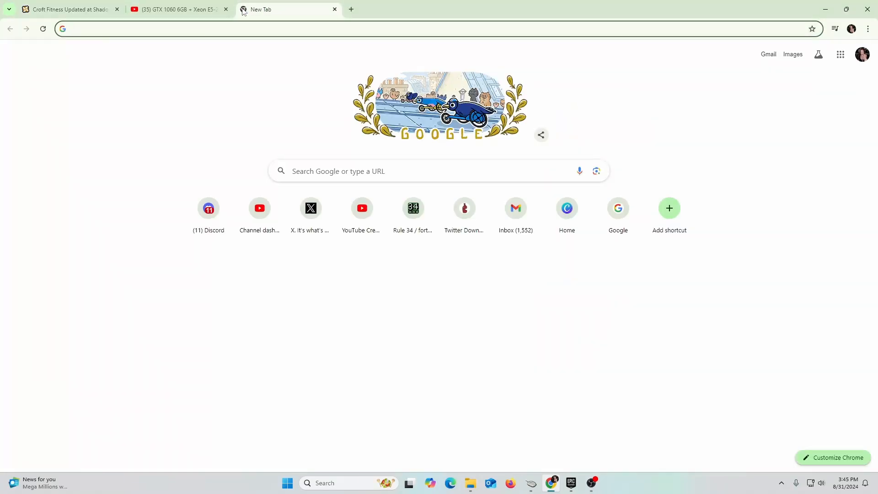
text(nexus mods shadow of war)
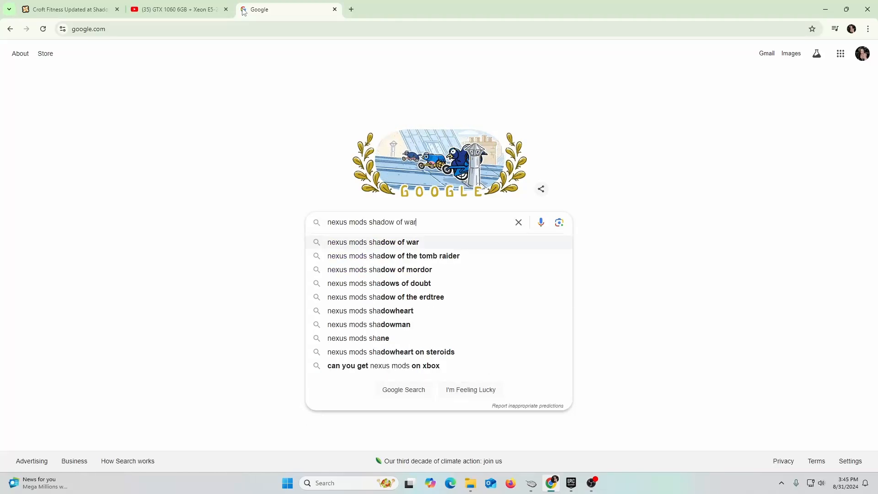
click(393, 257)
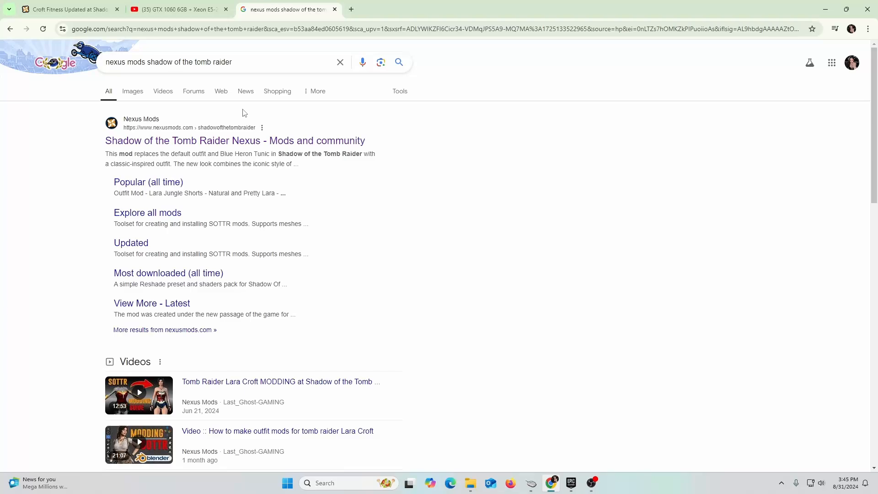
mouse_move(248, 78)
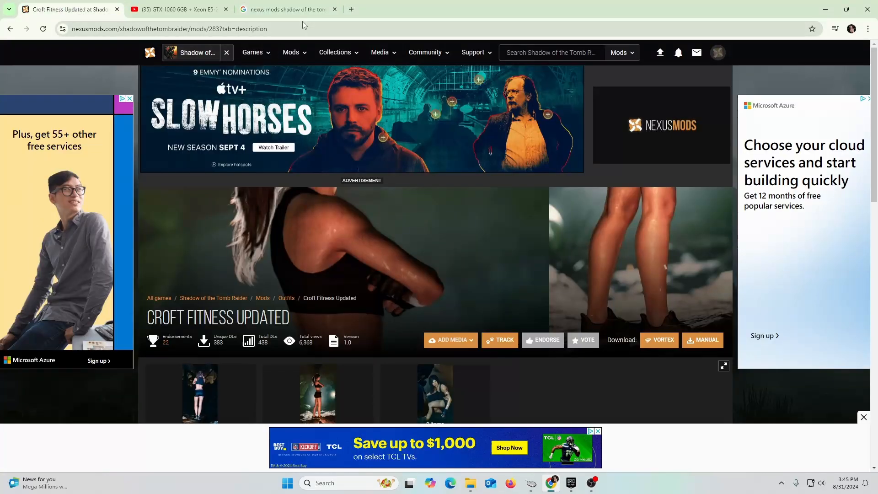
click(286, 9)
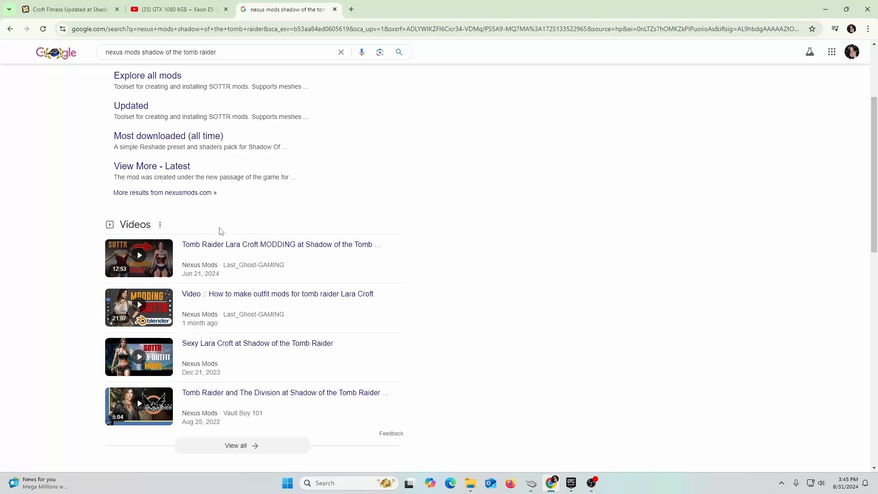
scroll(up, 3)
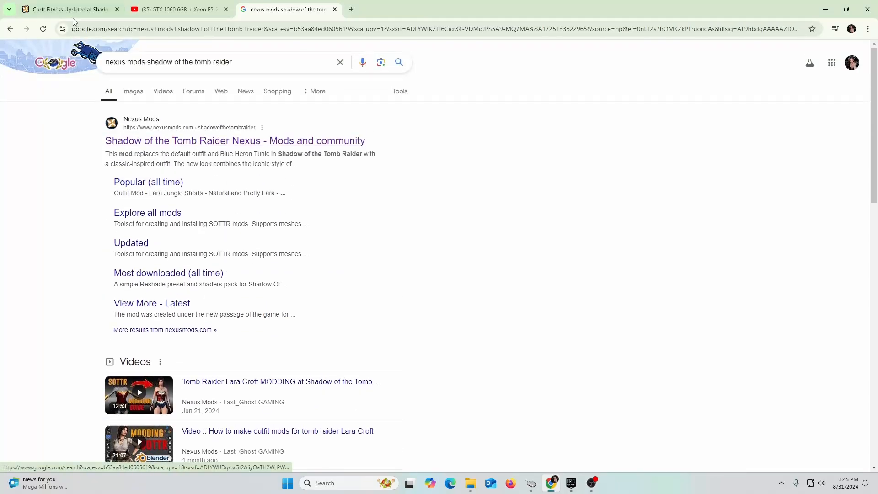
On Croft Fitness Updated, scroll to Requirements and open SOTTR Modding Tools in a new tab
click(67, 9)
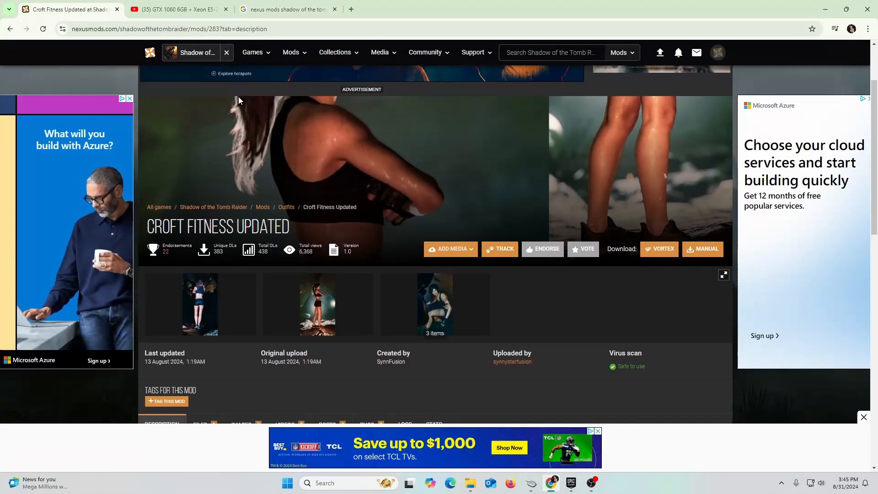
scroll(down, 3)
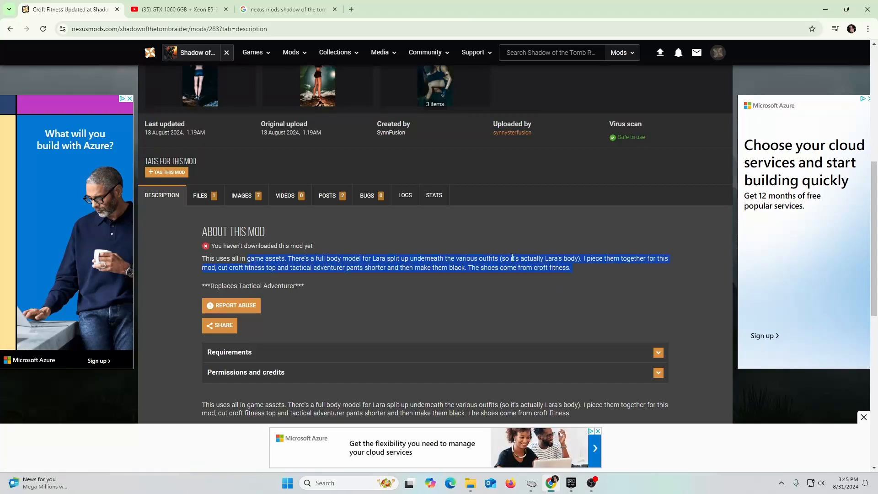
scroll(down, 3)
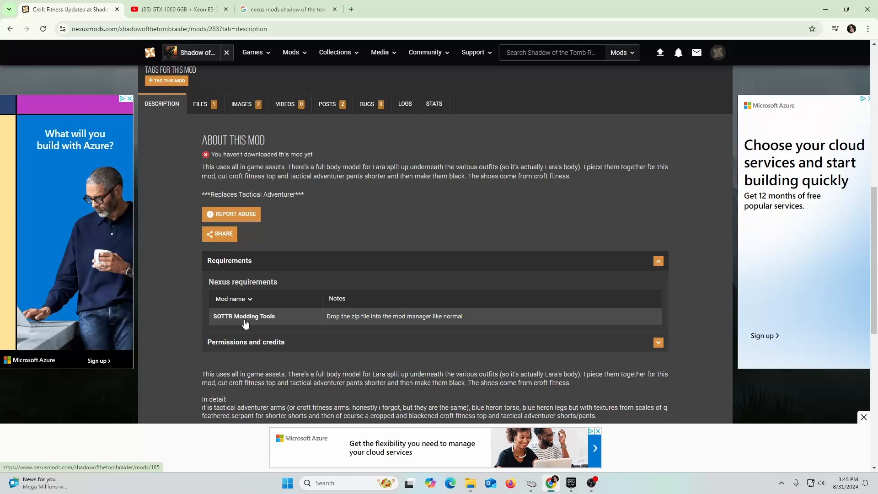
mouse_move(198, 317)
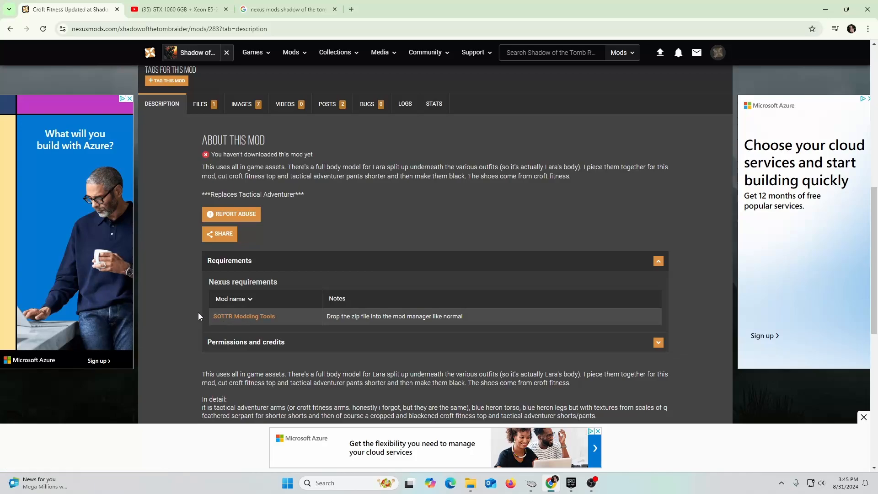
mouse_move(244, 316)
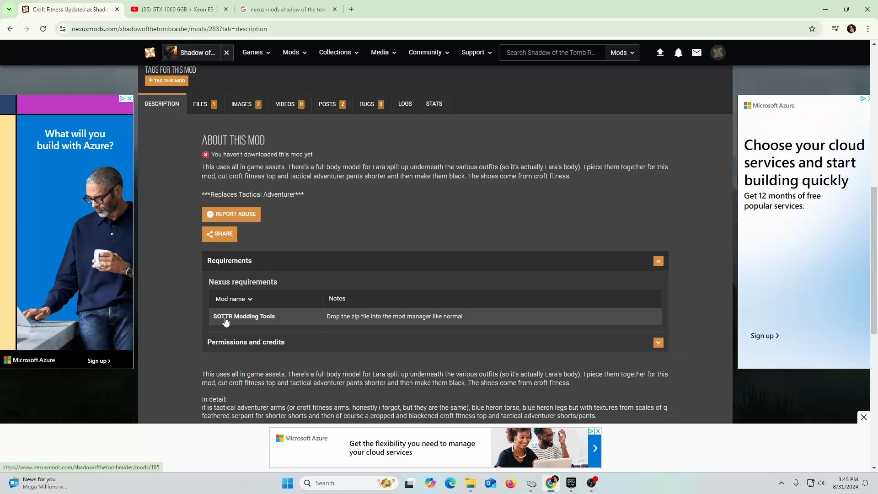
click(244, 317)
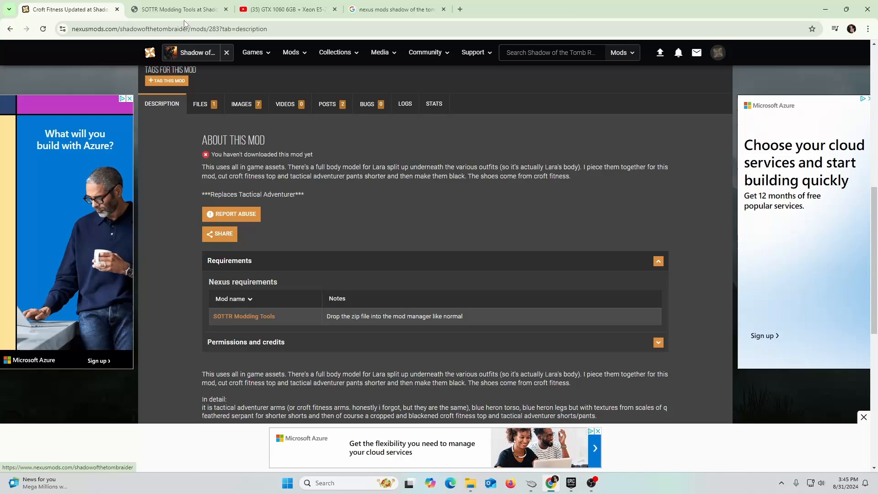
Download the SOTTR Modding Tools main file via Manual Download and the free Slow Download
click(244, 316)
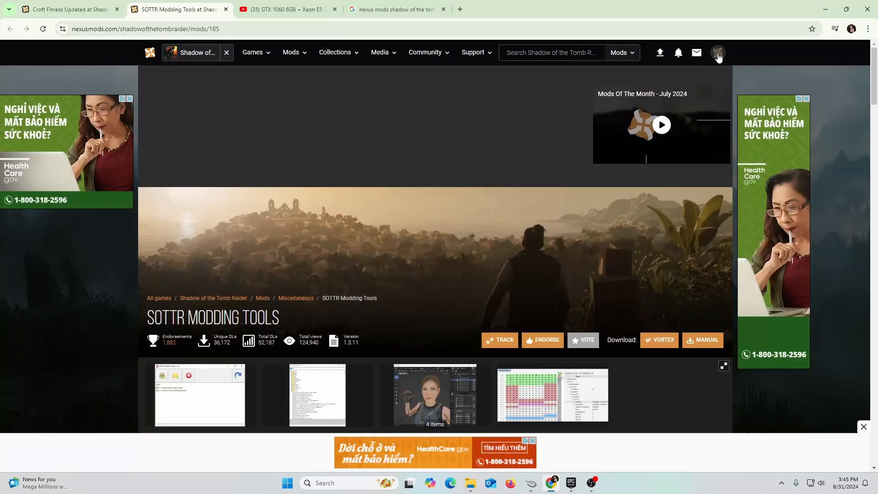
click(719, 52)
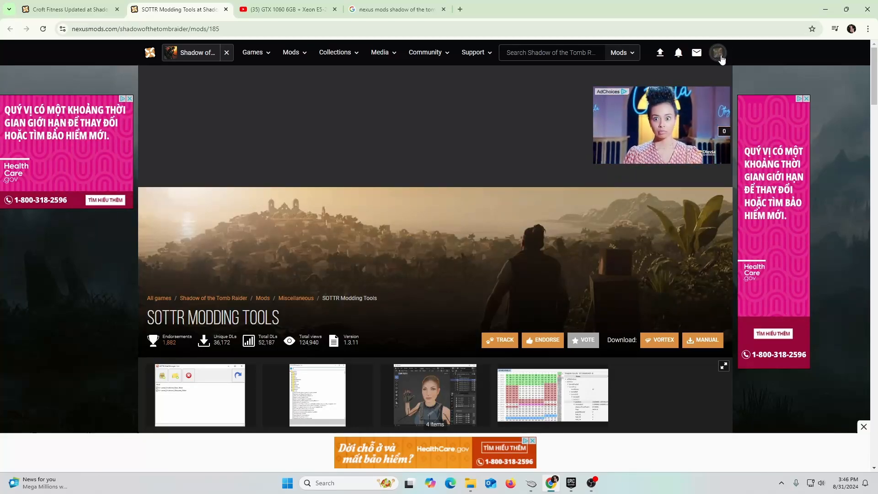
mouse_move(531, 152)
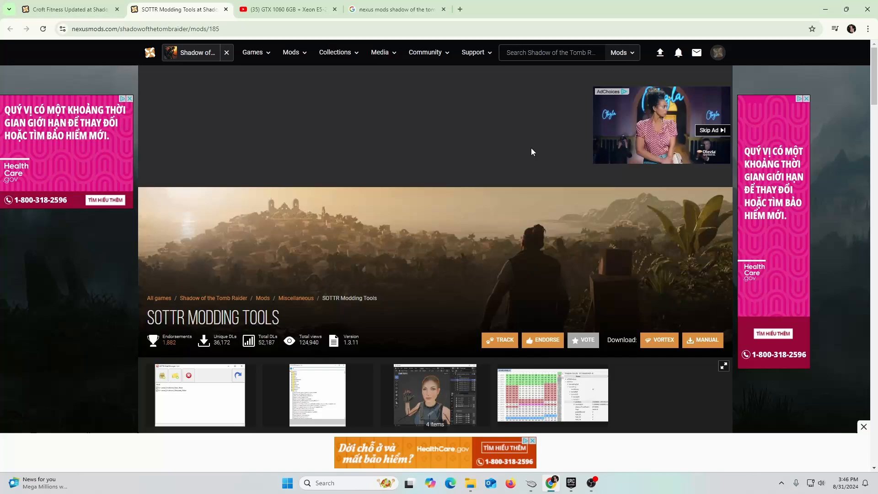
scroll(down, 3)
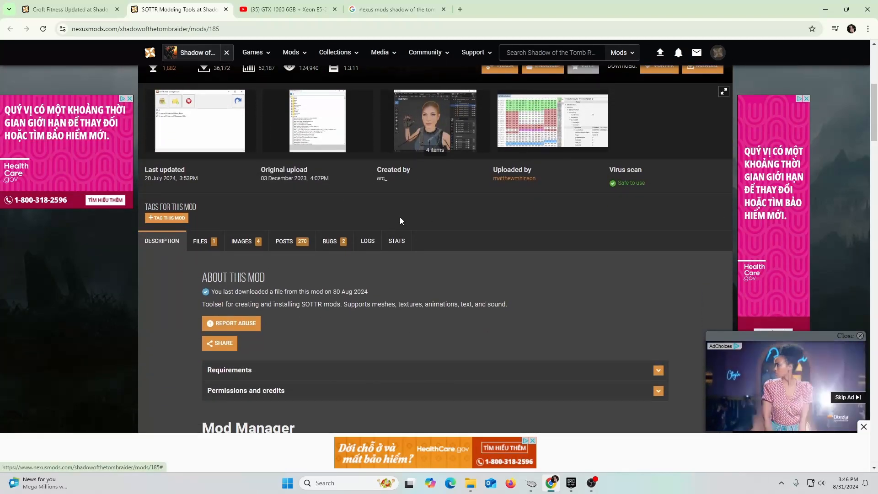
scroll(up, 3)
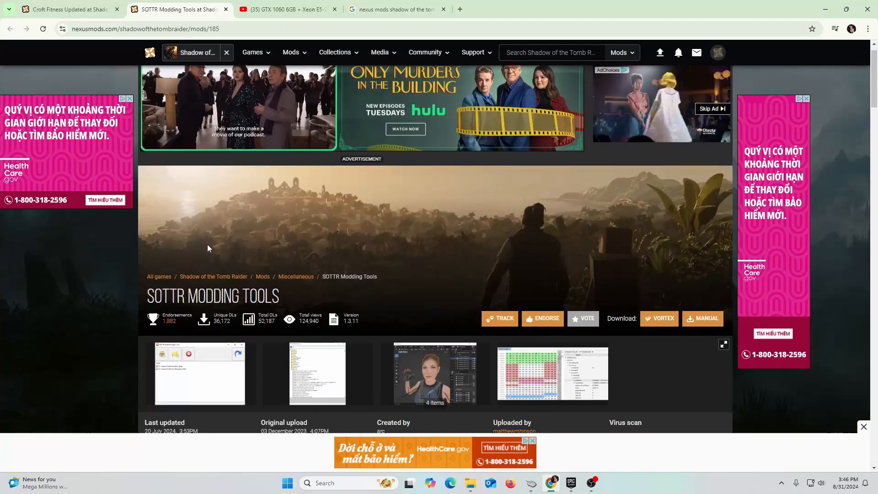
scroll(down, 3)
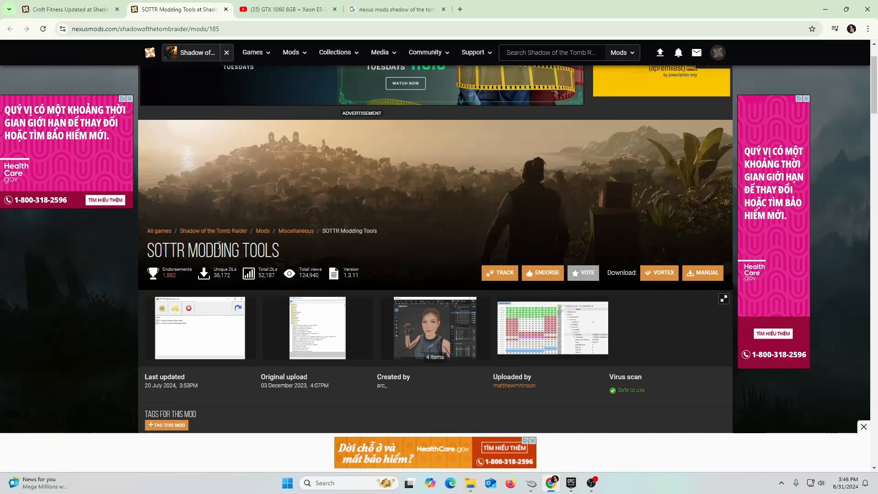
scroll(down, 3)
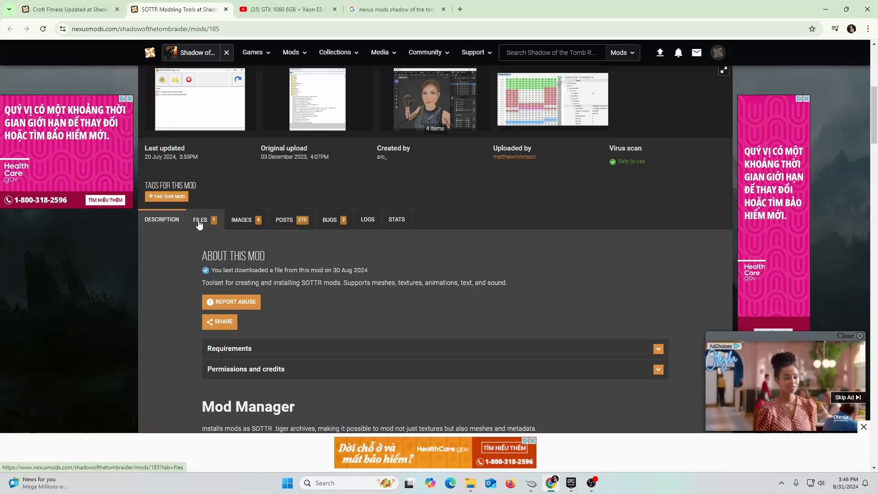
click(200, 220)
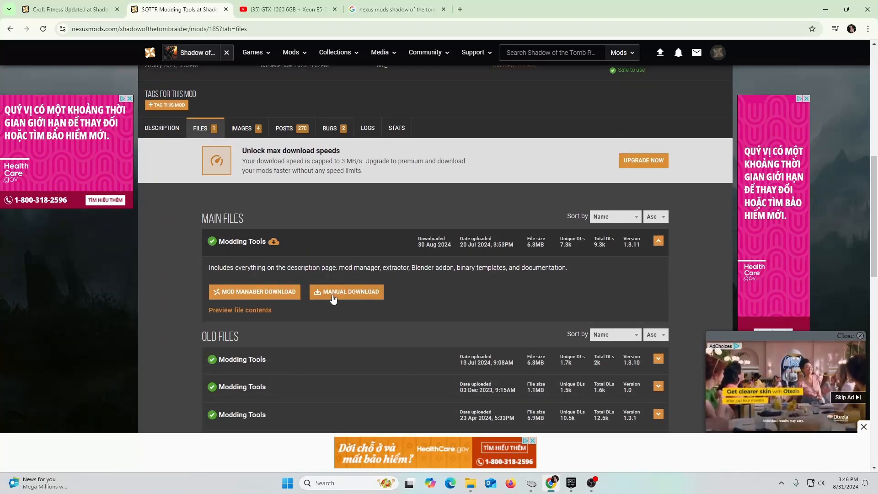
click(350, 294)
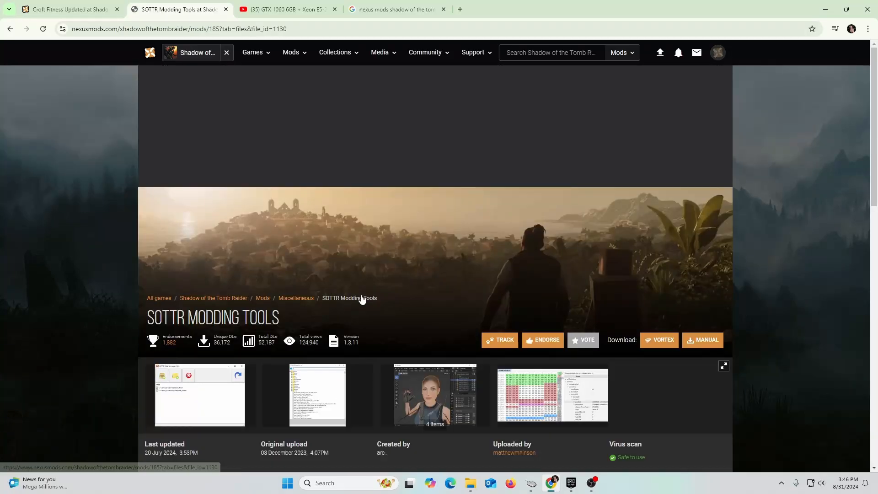
click(703, 340)
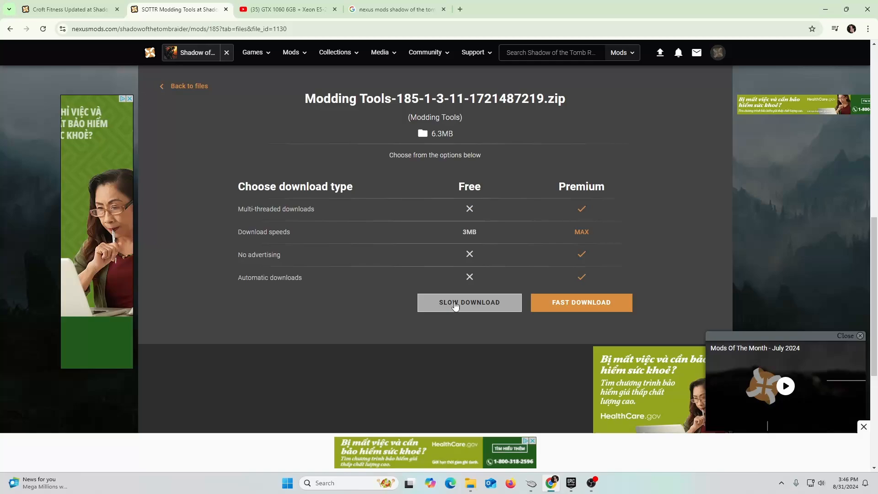
click(469, 303)
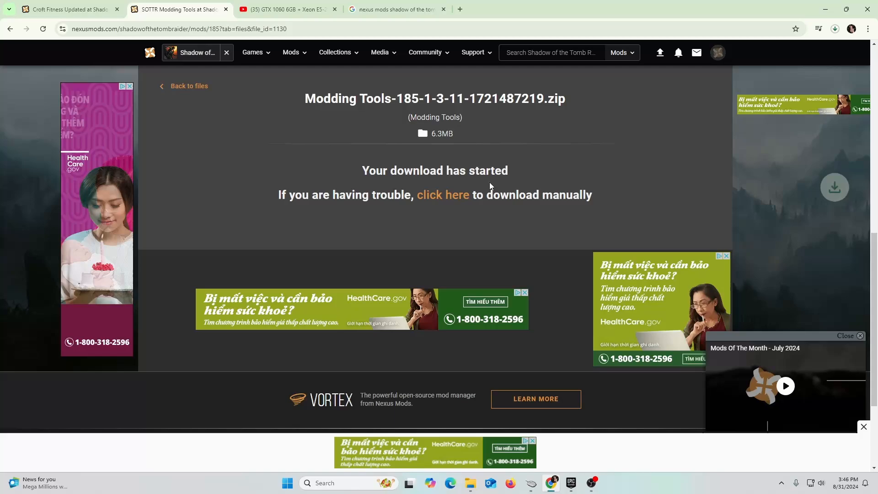
click(834, 28)
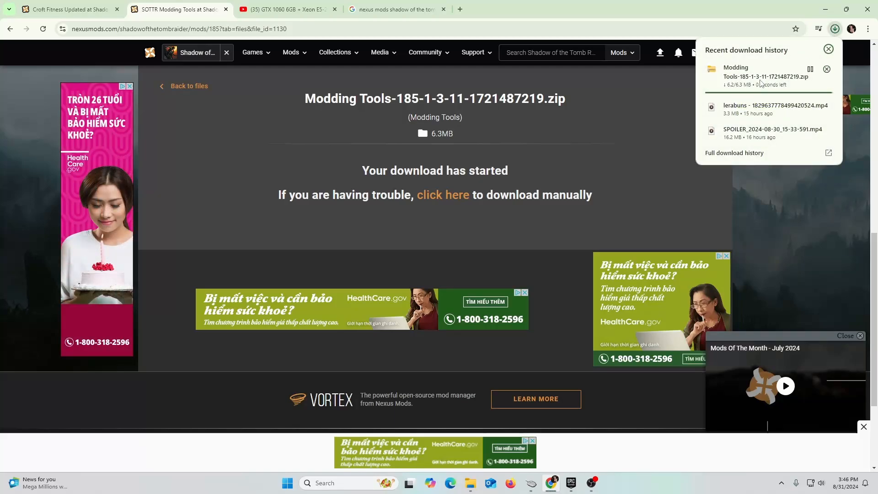
click(830, 50)
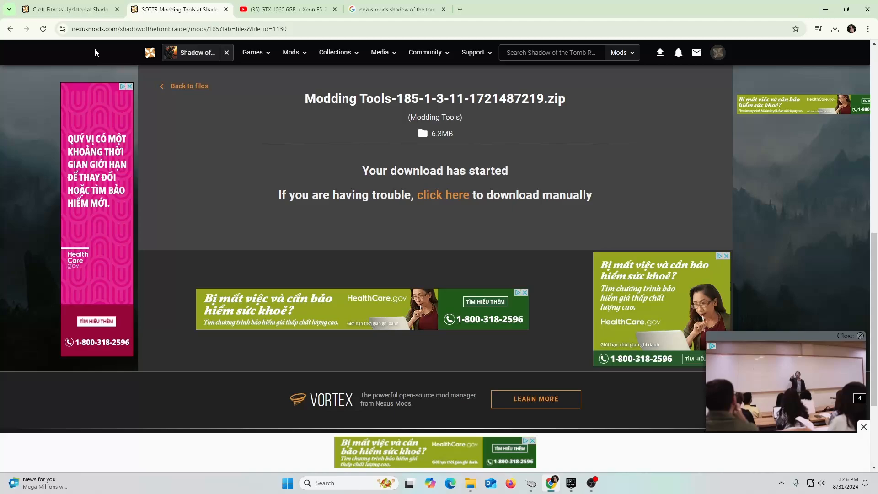
Download Croft Fitness Updated's crop_top_shorts_and_sneakers file and confirm both downloads finished
click(67, 9)
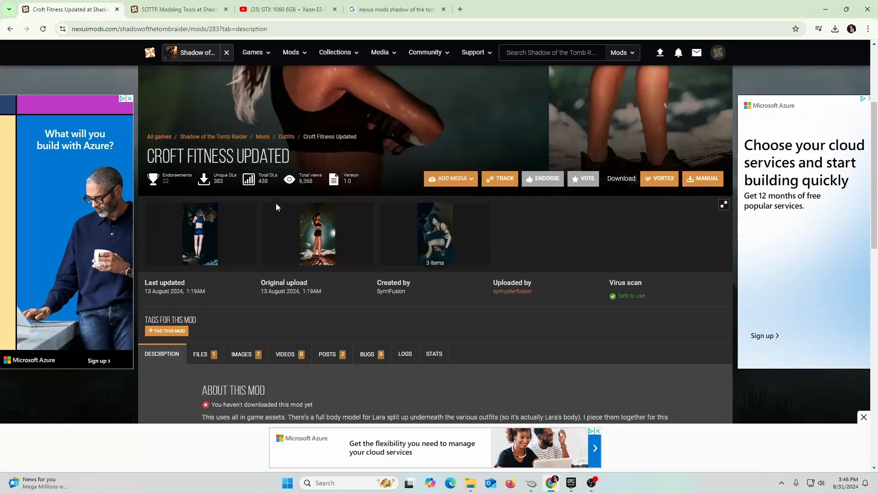
scroll(down, 3)
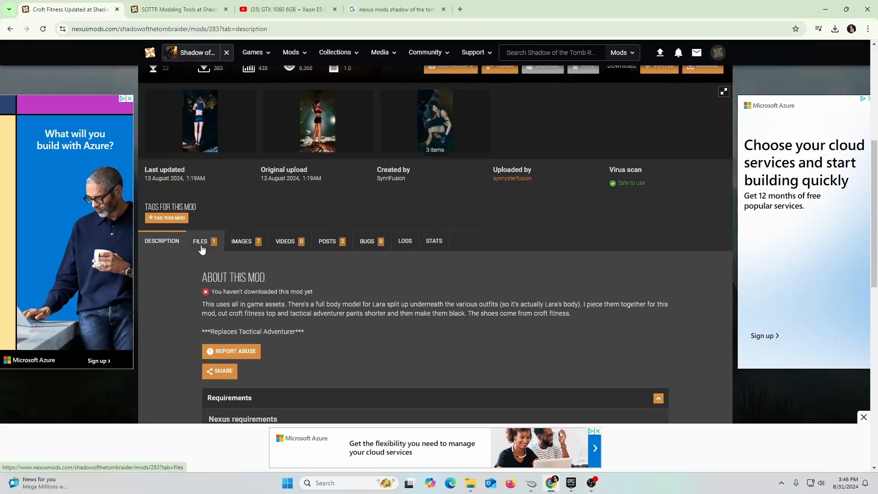
click(200, 241)
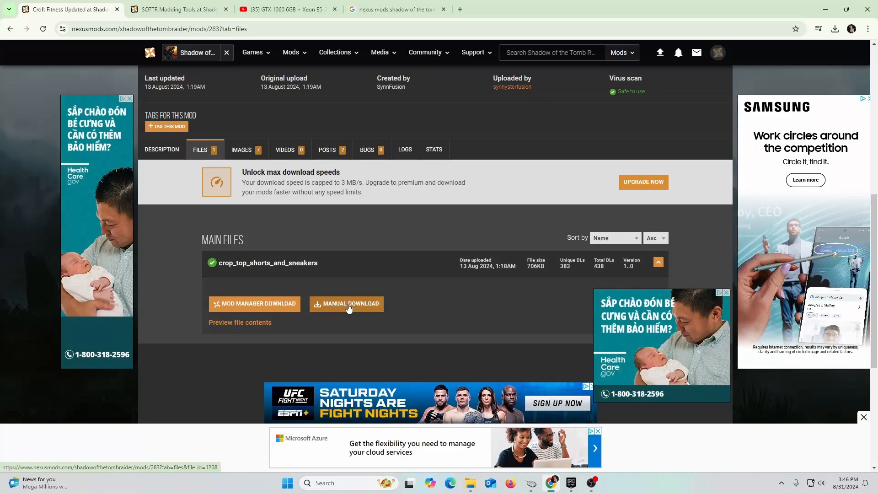
click(346, 307)
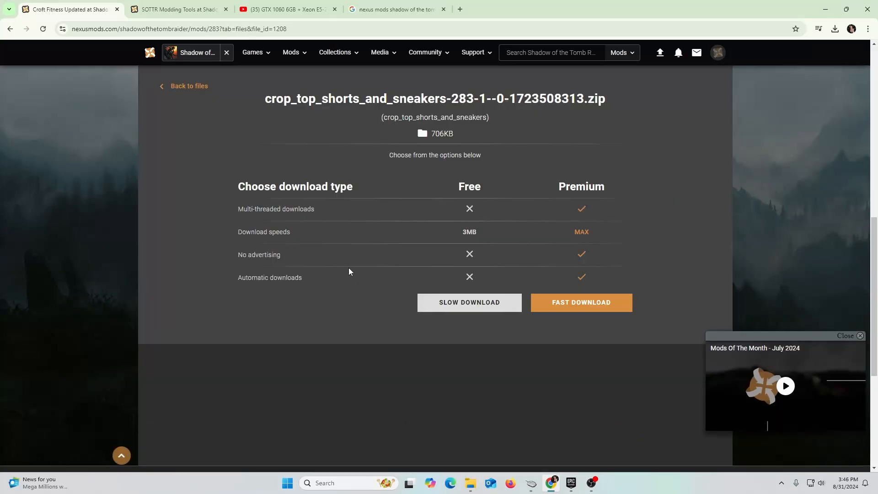
click(469, 303)
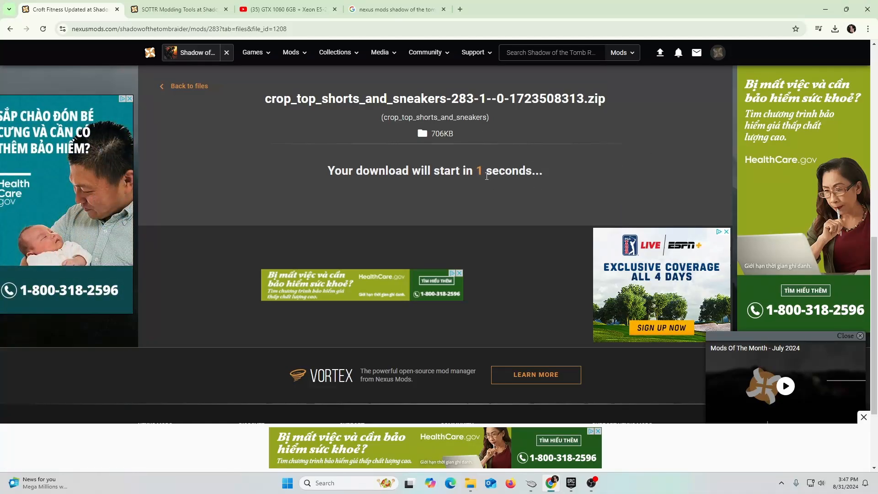
click(836, 28)
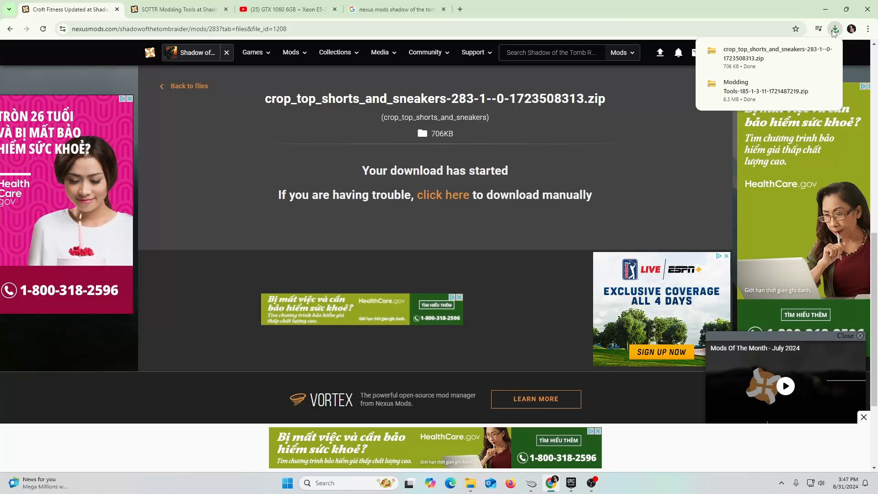
mouse_move(472, 483)
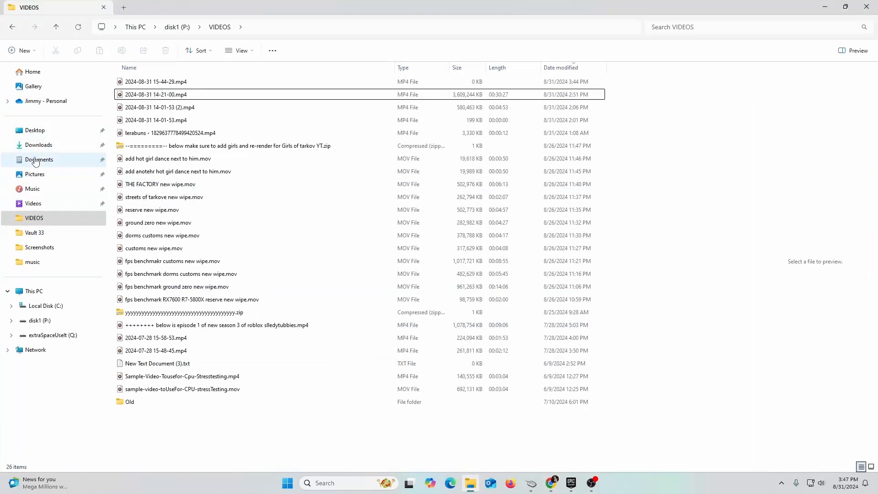
Extract the Modding Tools zip in Downloads and select SottrModManager.exe in the new folder
click(38, 144)
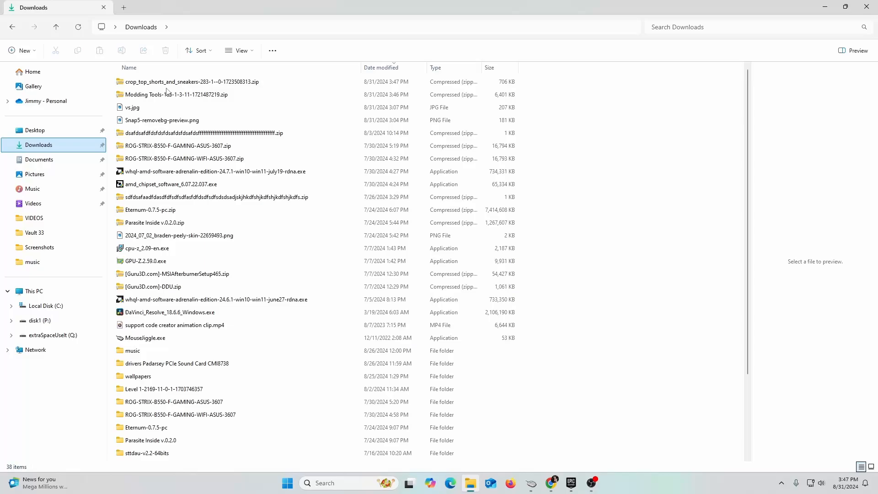
click(175, 94)
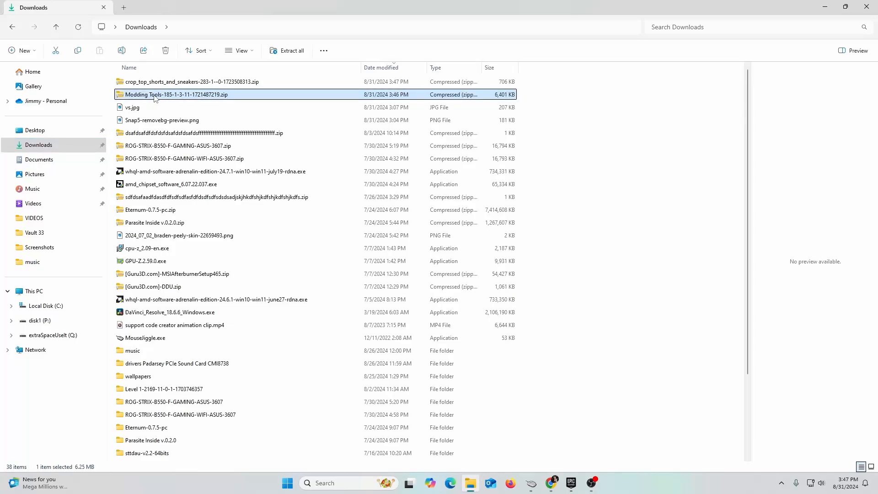
right_click(175, 94)
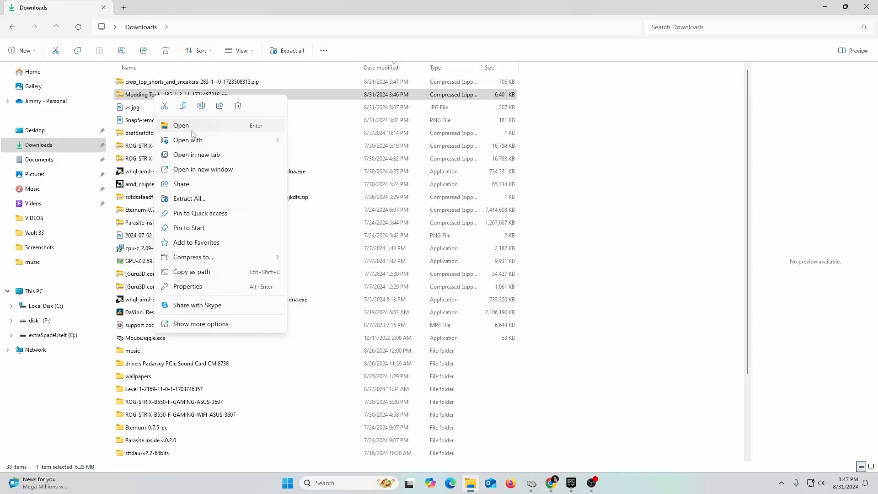
click(189, 199)
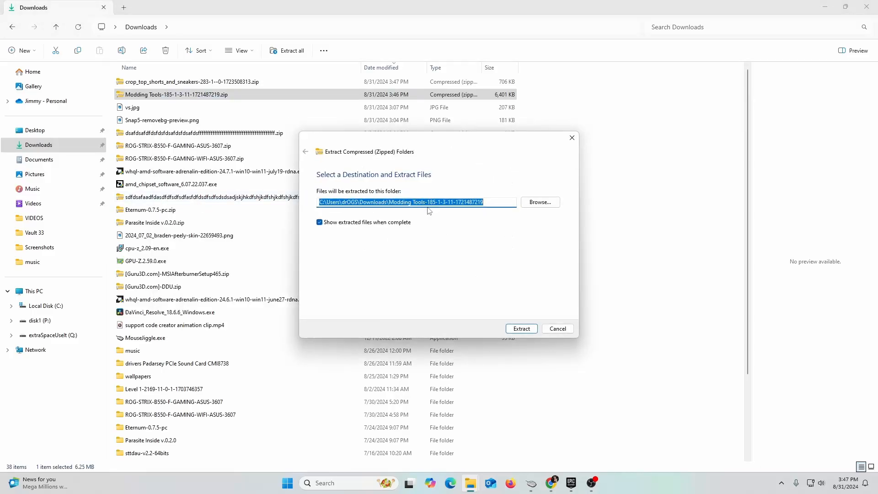
click(521, 329)
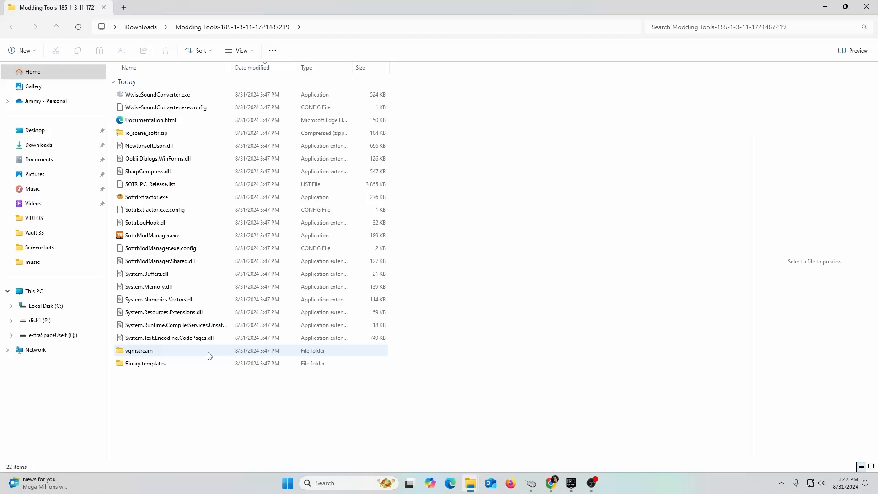
click(152, 235)
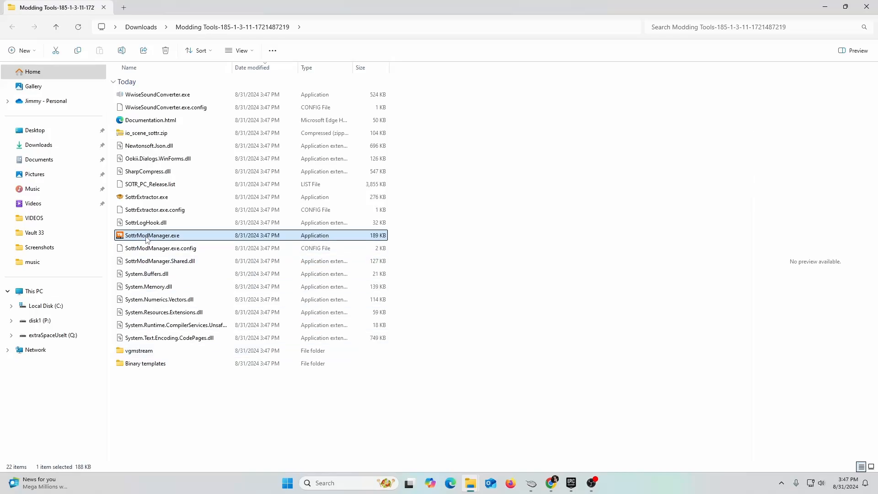
mouse_move(152, 235)
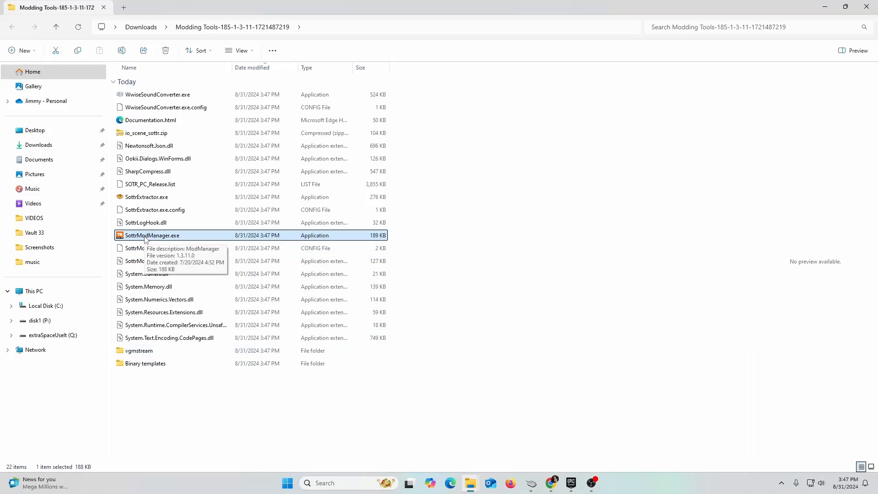
mouse_move(134, 241)
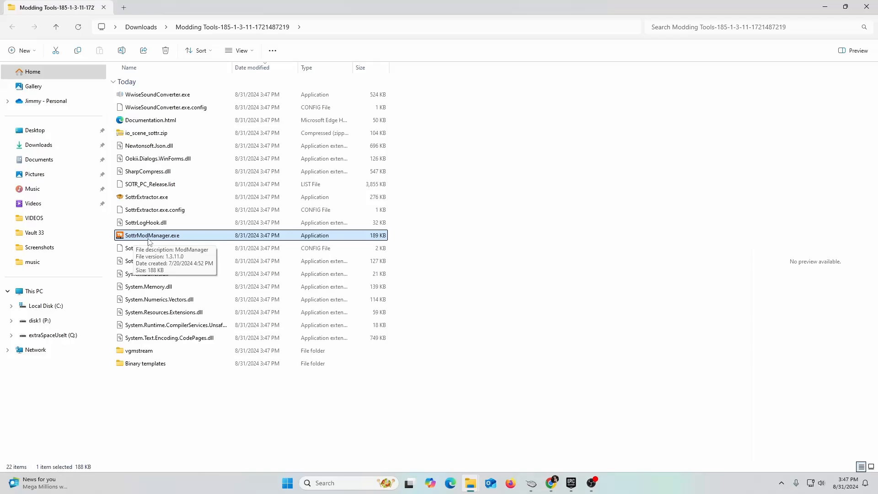
Run SottrModManager.exe as administrator despite the unrecognized-app warning, then acknowledge the install-folder notice
right_click(152, 235)
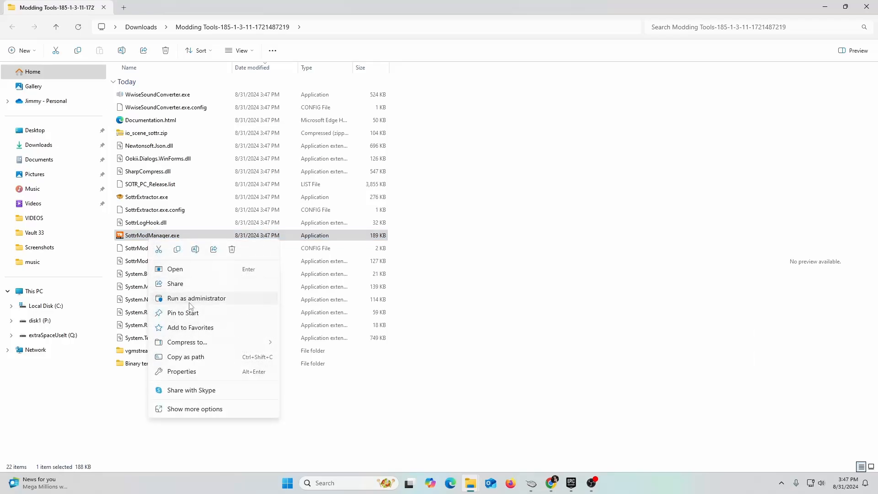
click(196, 298)
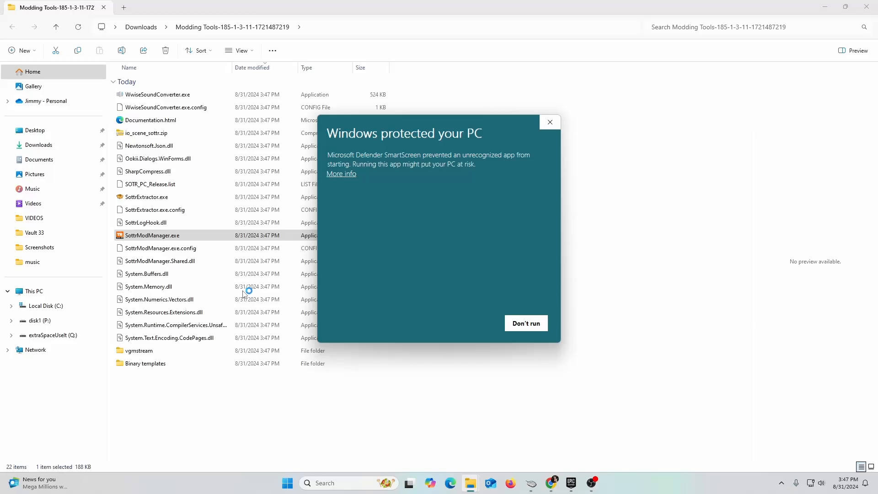
mouse_move(341, 177)
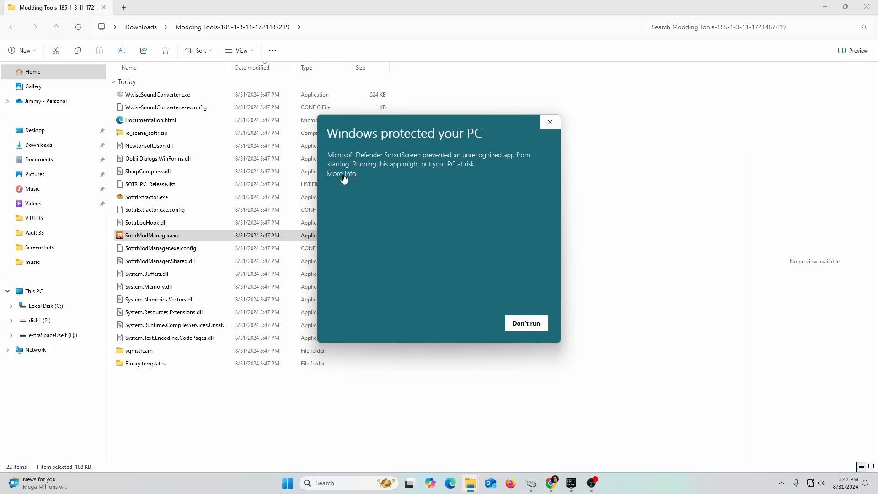
click(341, 175)
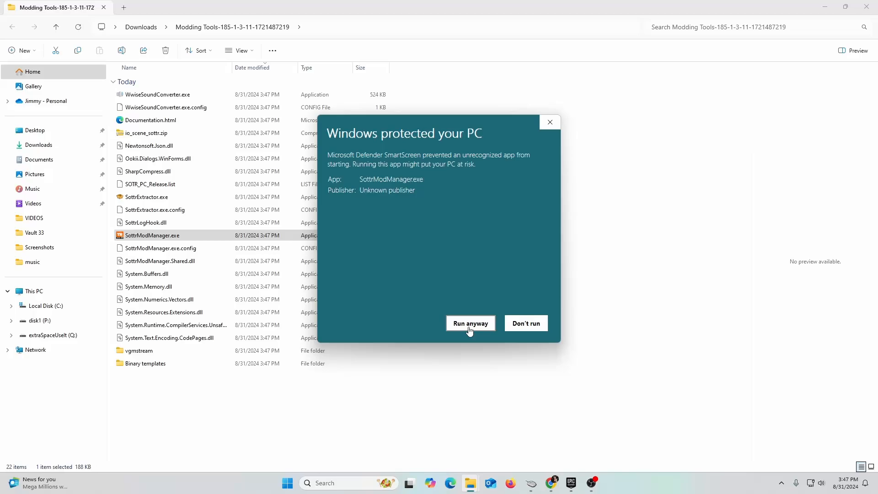
click(470, 324)
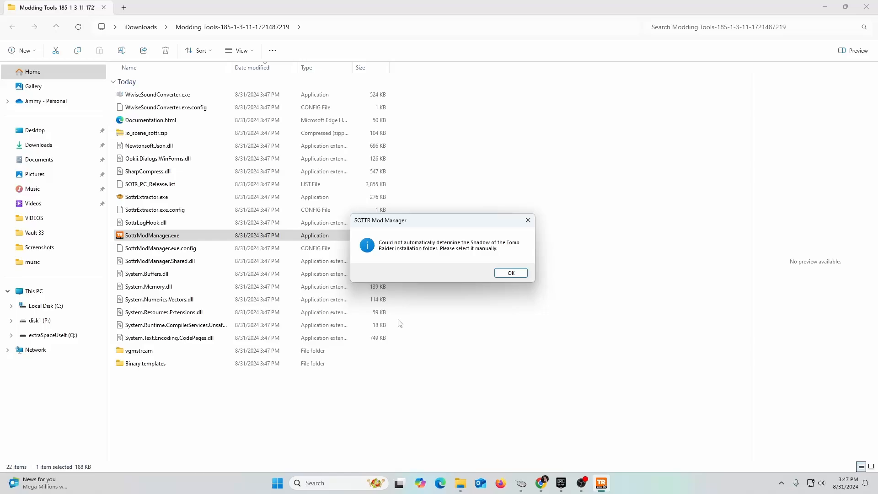
mouse_move(430, 253)
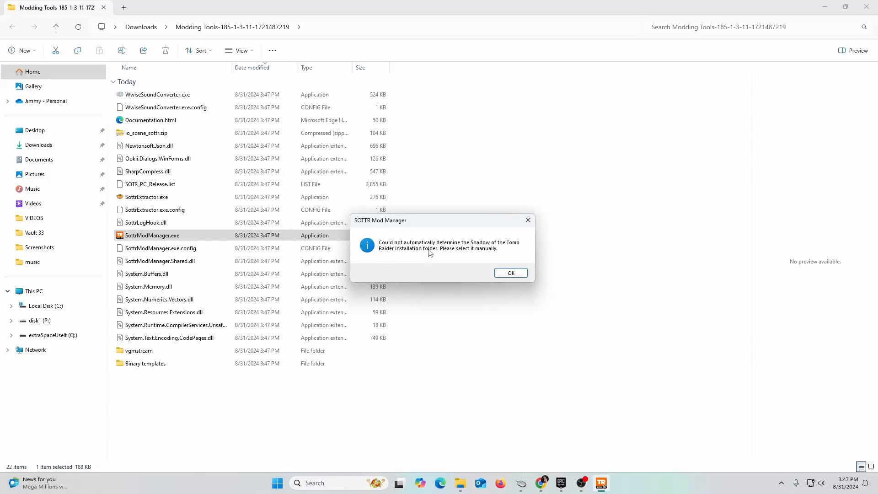
mouse_move(465, 264)
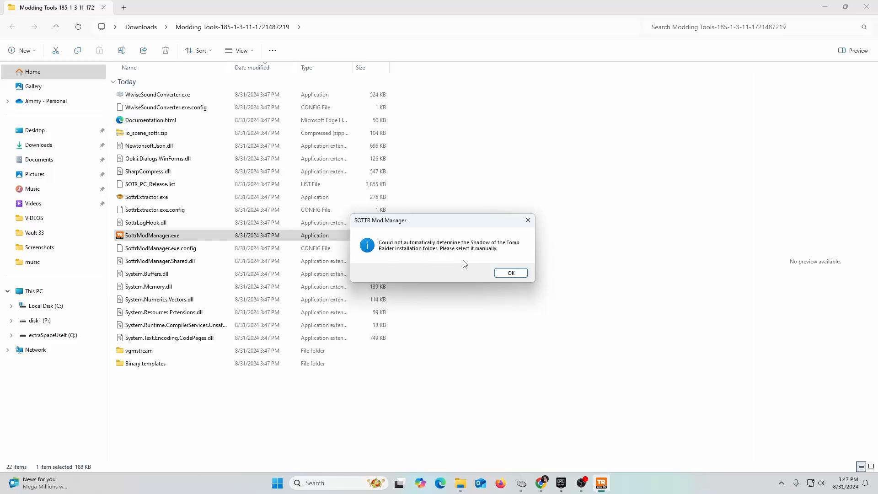
mouse_move(474, 276)
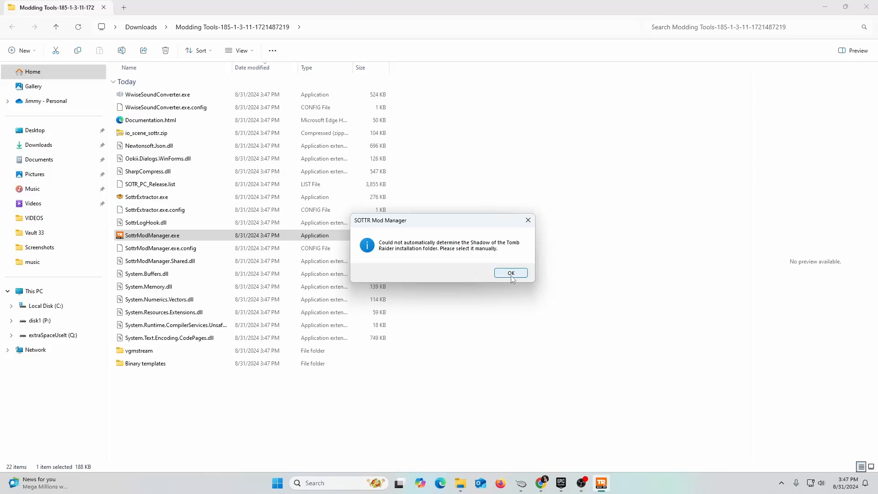
click(511, 273)
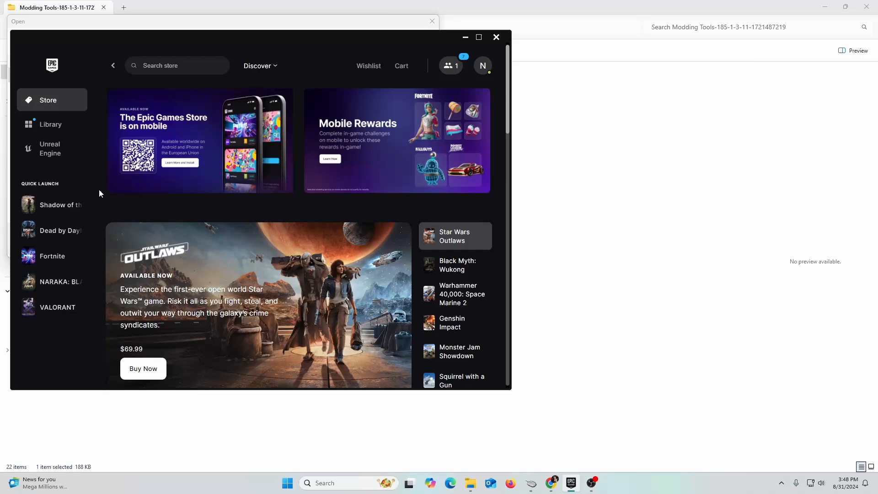
Open Shadow of the Tomb Raider's install location through Library > Manage in Epic Games Launcher
click(51, 124)
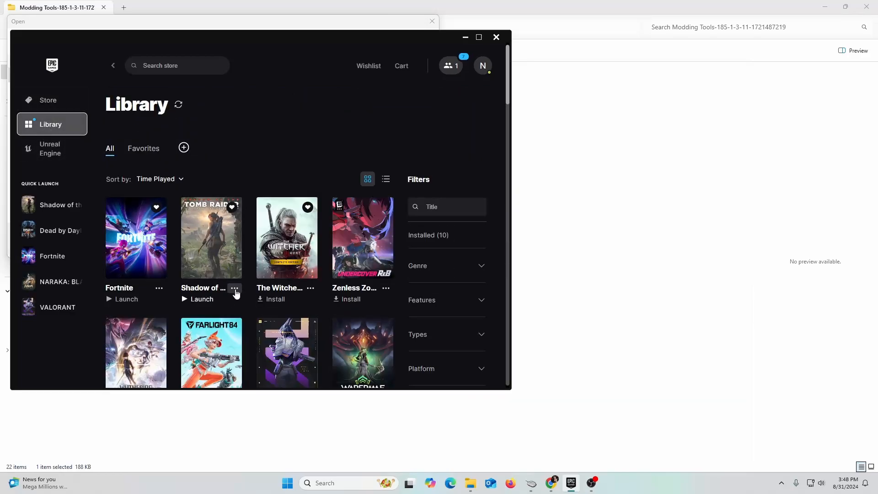
click(235, 289)
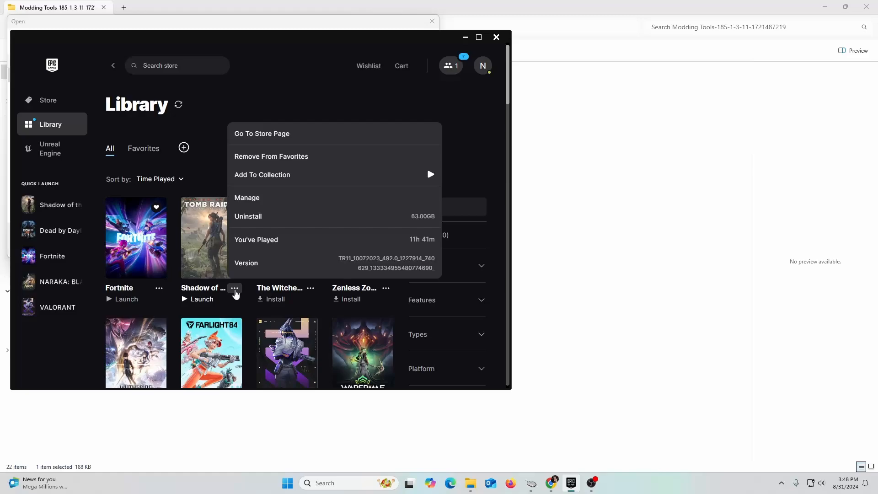
mouse_move(249, 238)
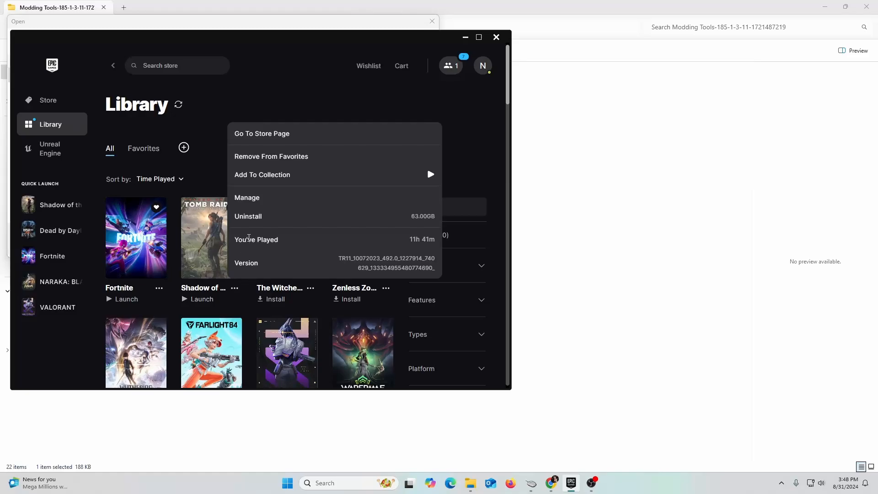
click(247, 197)
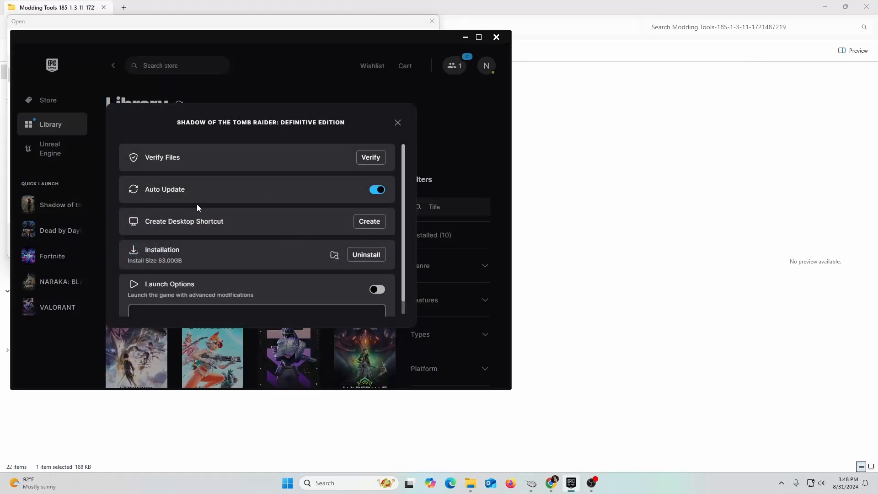
mouse_move(334, 255)
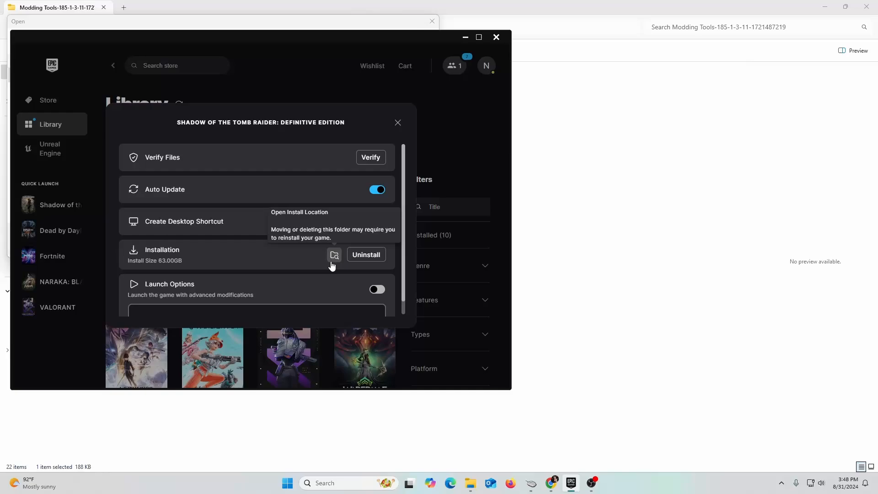
click(334, 255)
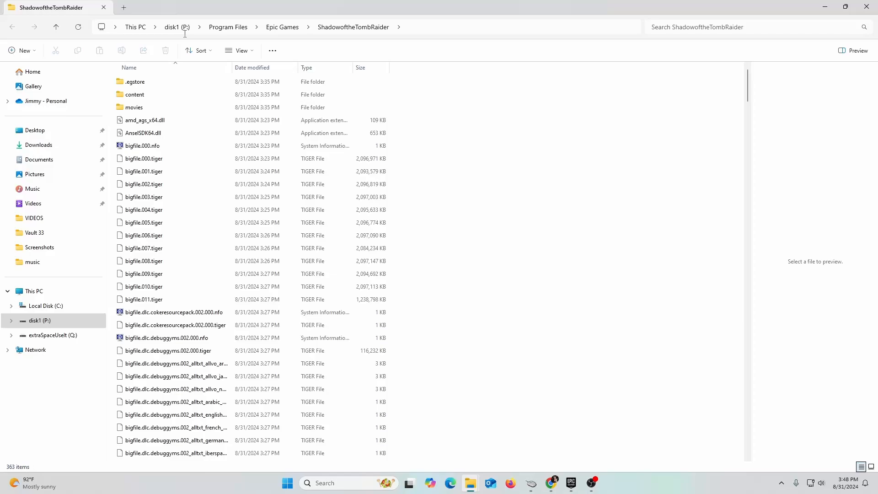
mouse_move(225, 33)
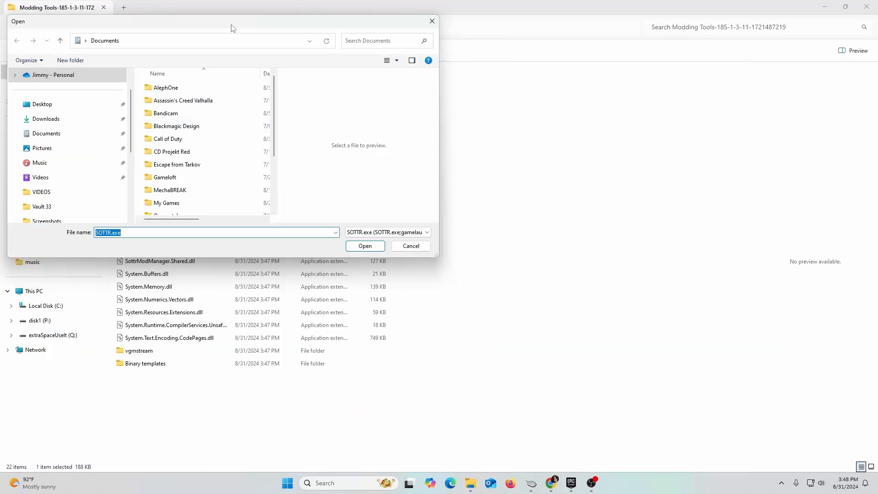
Choose SOTTR.exe from P:\Program Files\Epic Games\ShadowoftheTombRaider as the game executable
drag(234, 22, 272, 102)
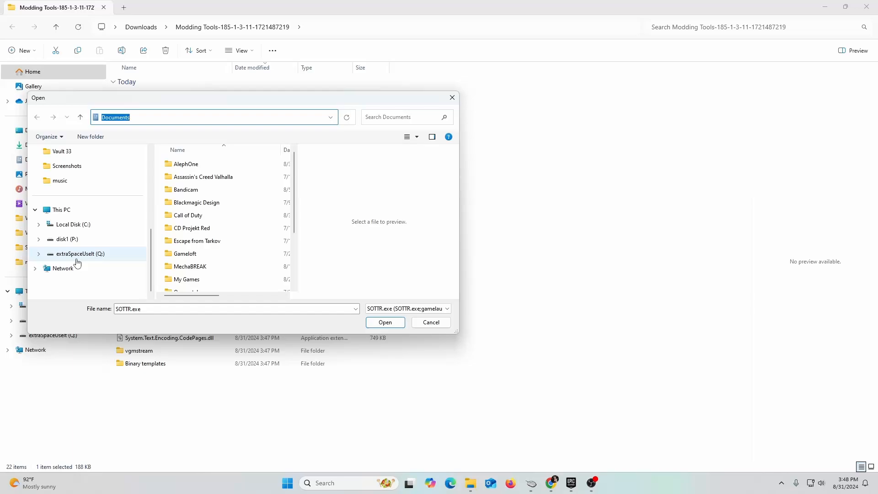
click(65, 239)
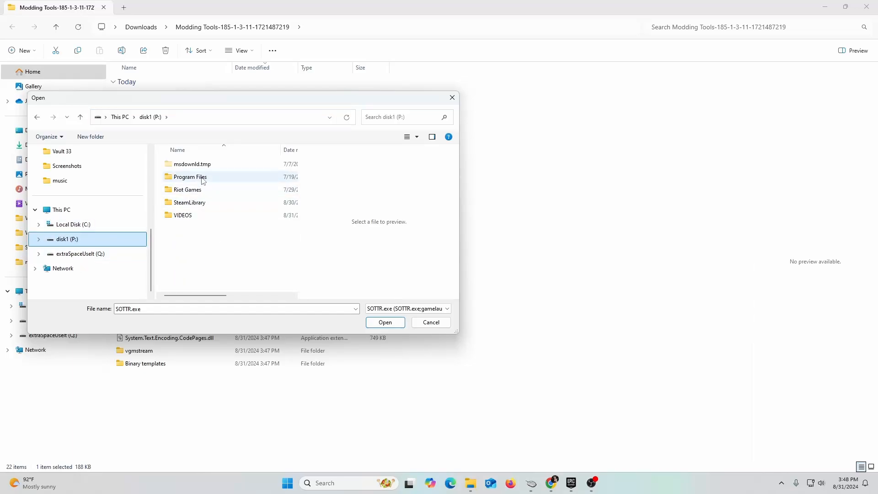
double_click(190, 177)
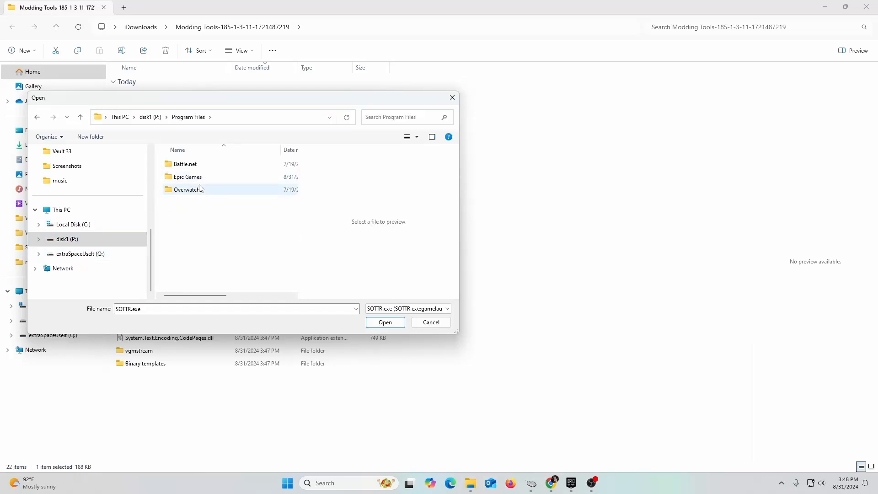
double_click(187, 177)
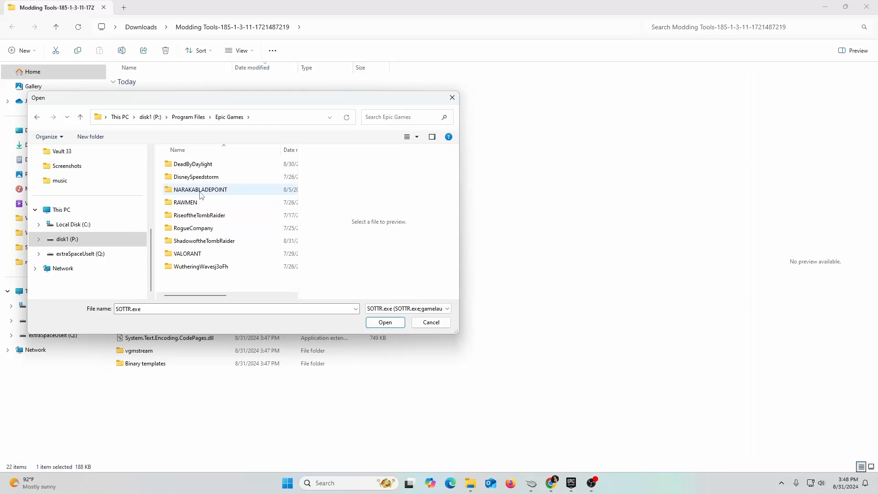
click(205, 241)
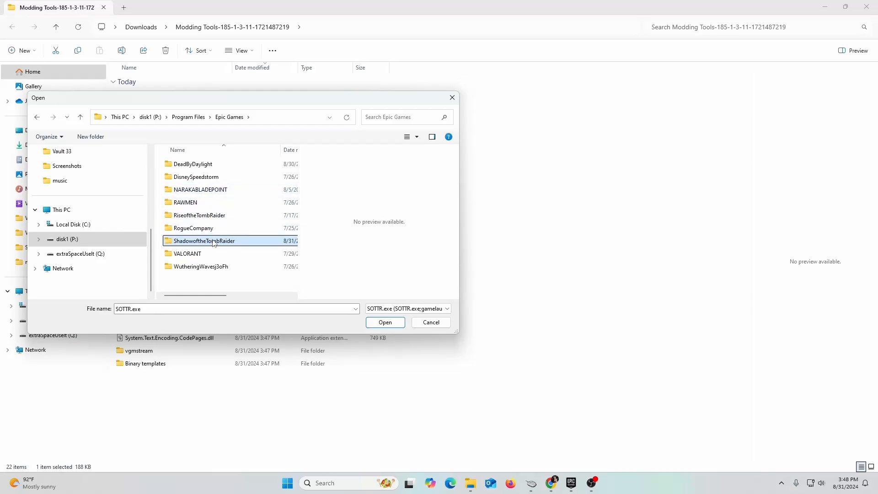
double_click(204, 240)
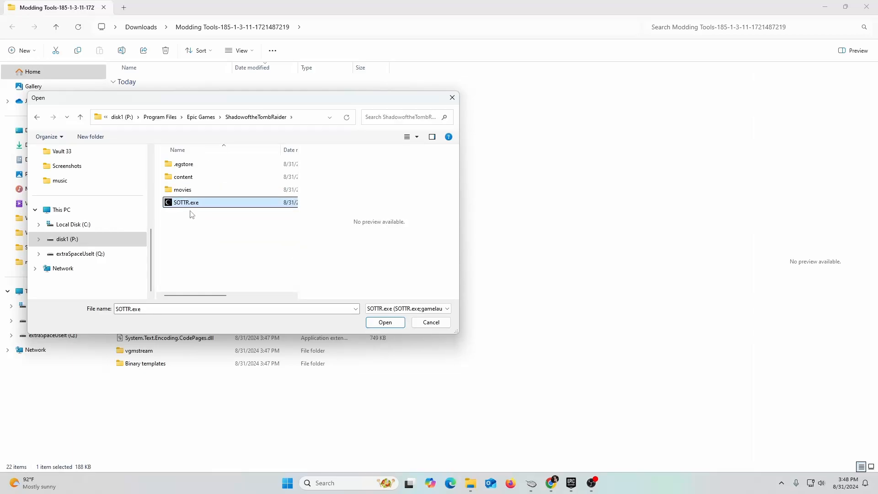
click(385, 322)
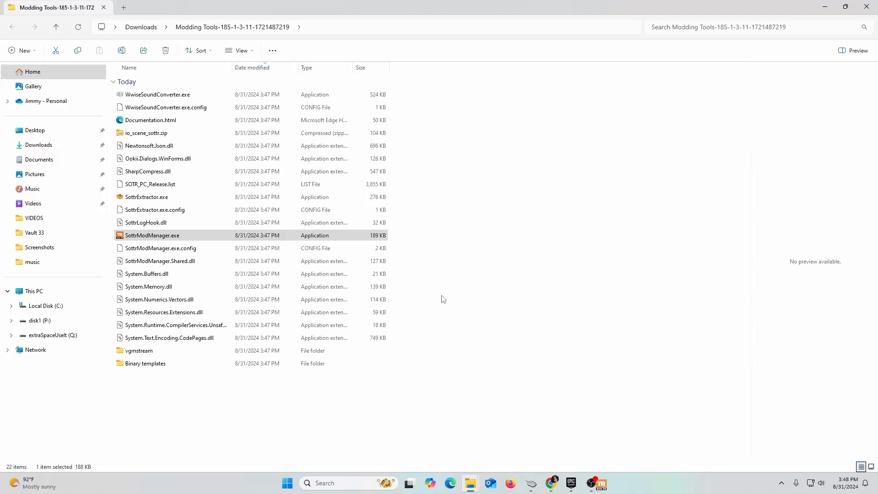
Relaunch SottrModManager.exe and let SOTTR Mod Manager 1.3.11 build its resource usage cache
double_click(152, 235)
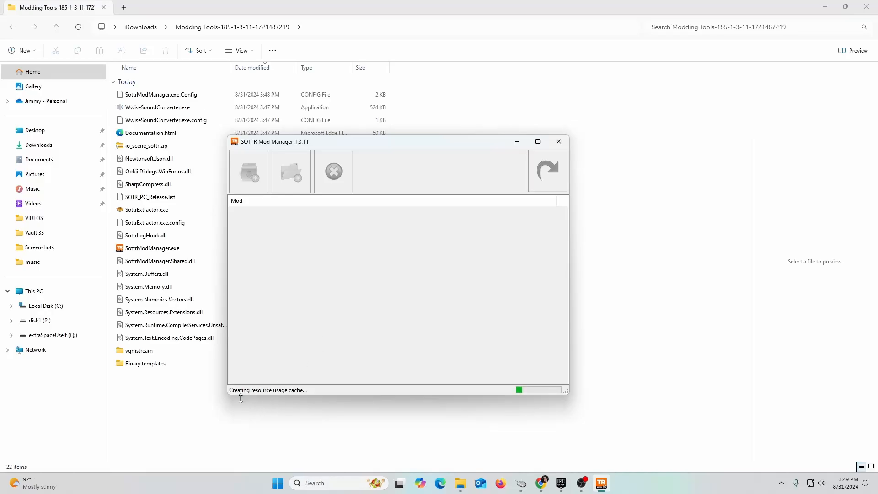
mouse_move(280, 405)
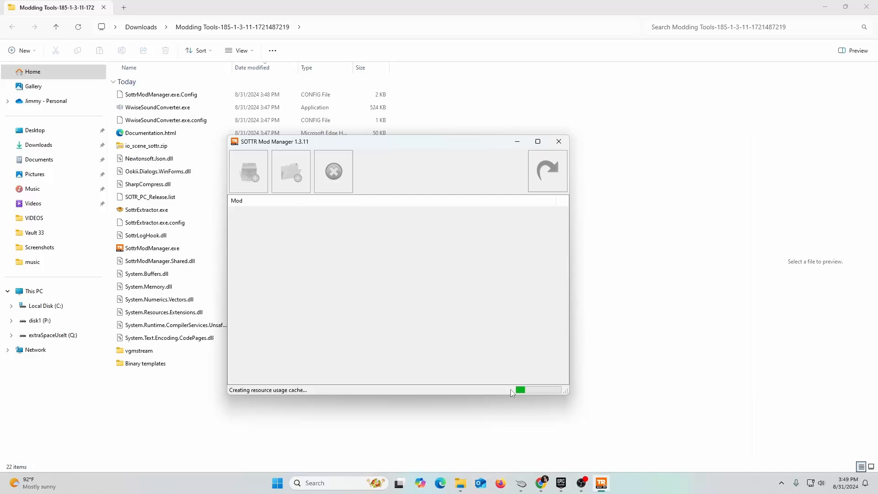
mouse_move(516, 403)
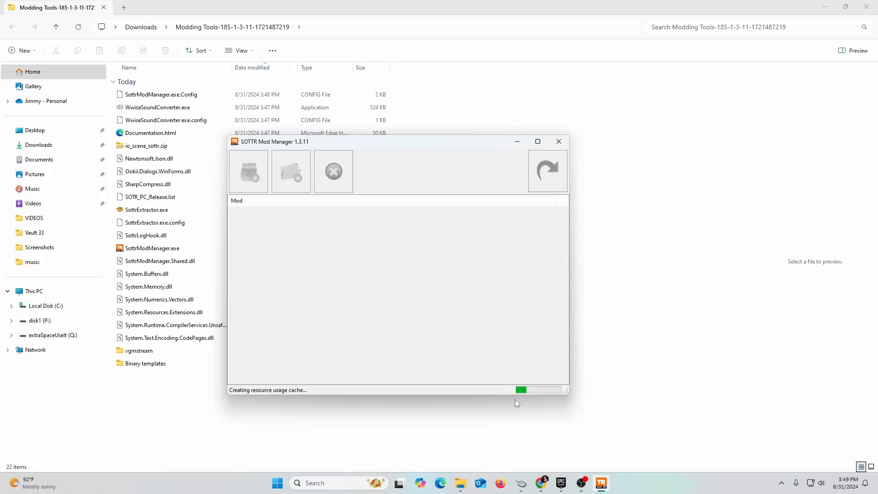
mouse_move(574, 377)
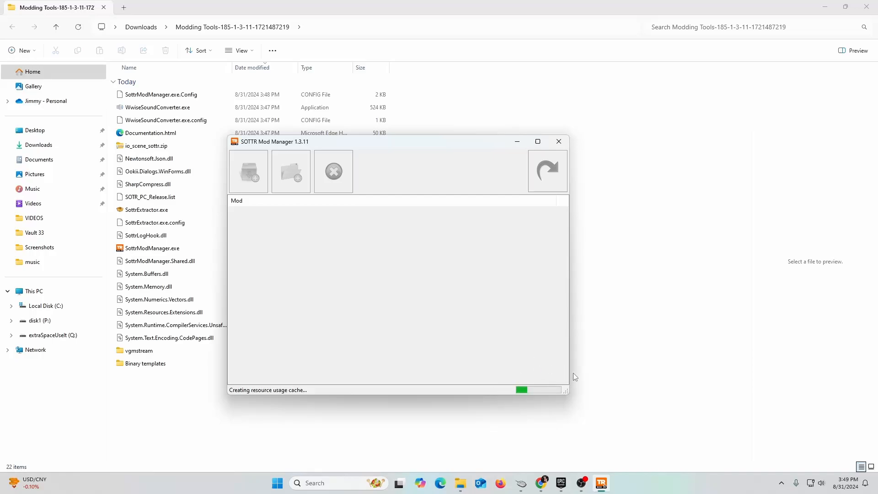
mouse_move(379, 325)
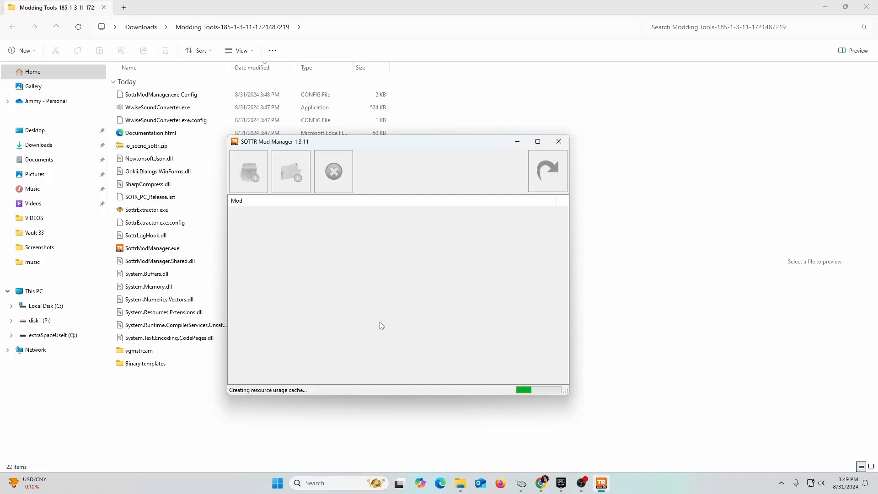
mouse_move(401, 340)
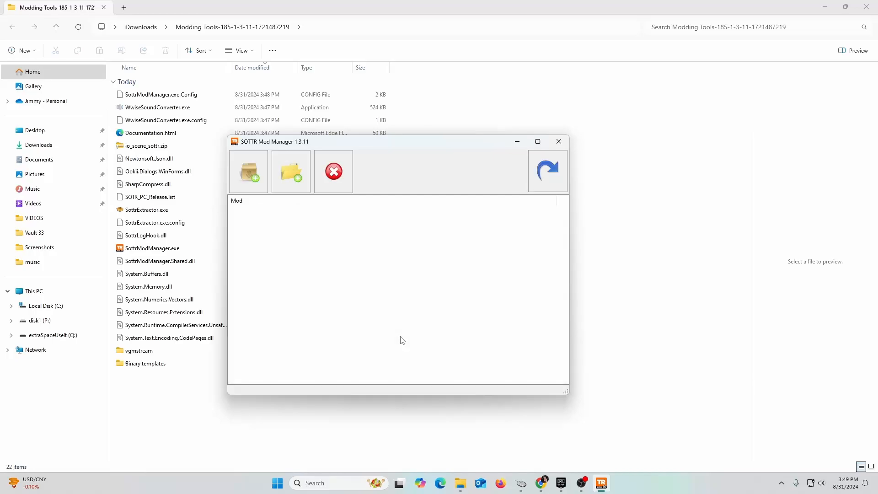
mouse_move(248, 171)
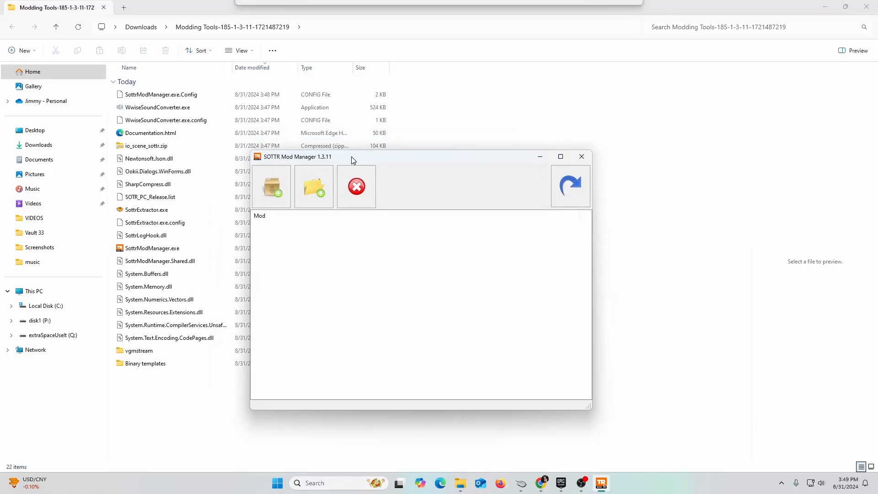
mouse_move(272, 186)
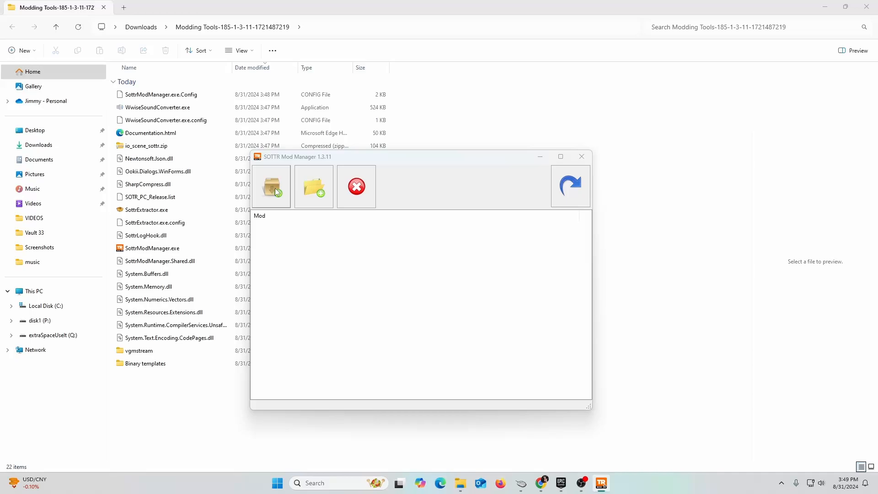
click(270, 186)
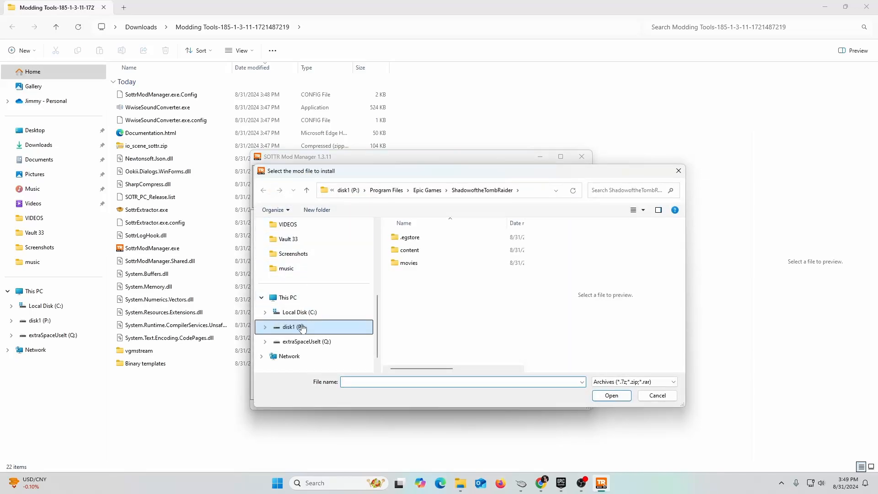
click(292, 300)
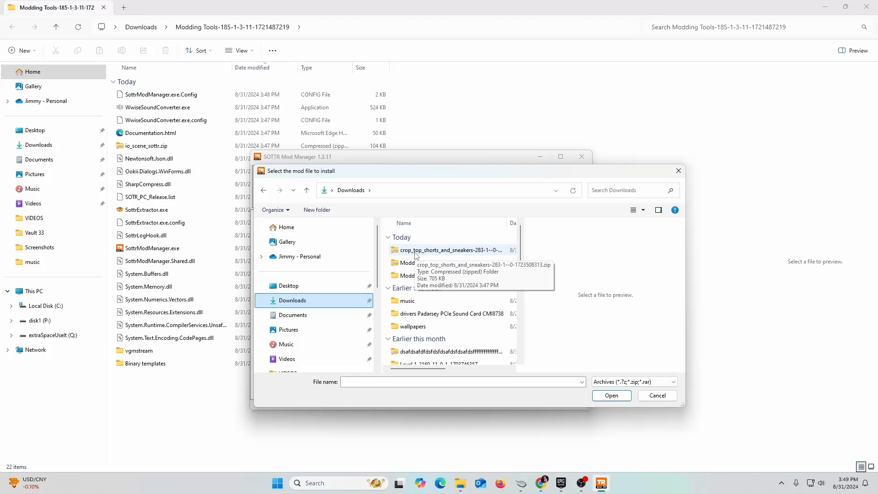
click(449, 250)
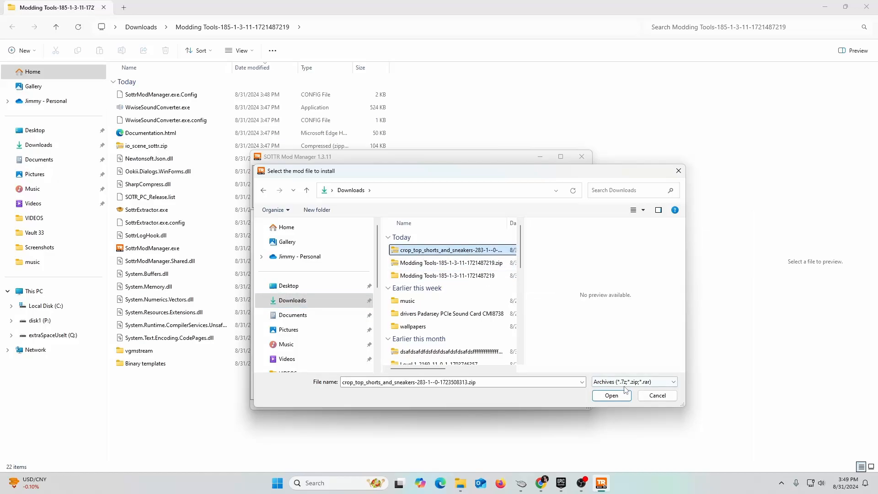
click(612, 395)
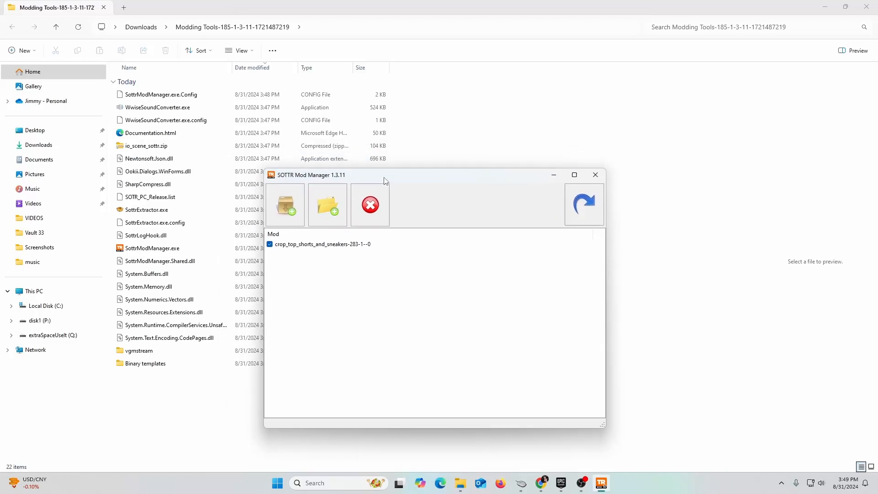
mouse_move(561, 483)
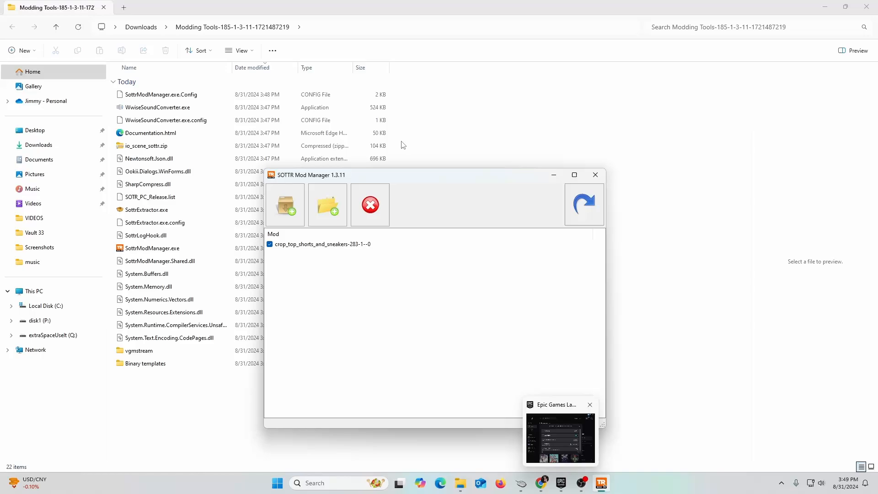
click(270, 244)
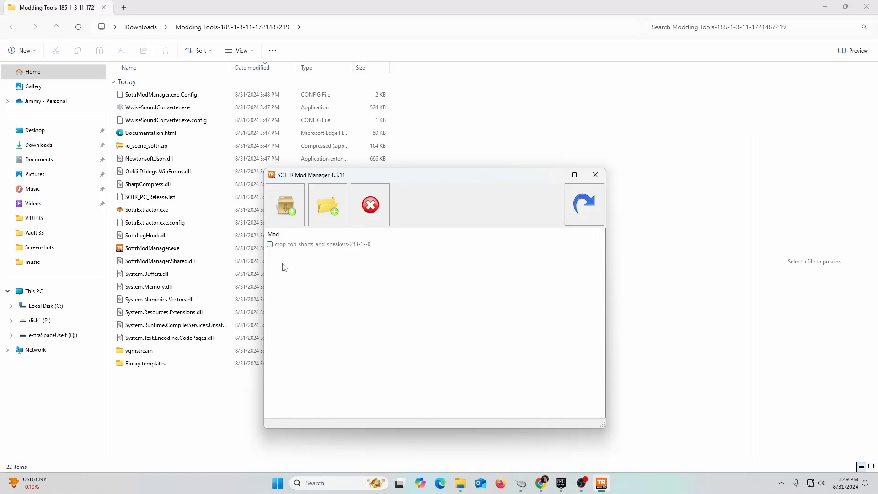
click(270, 244)
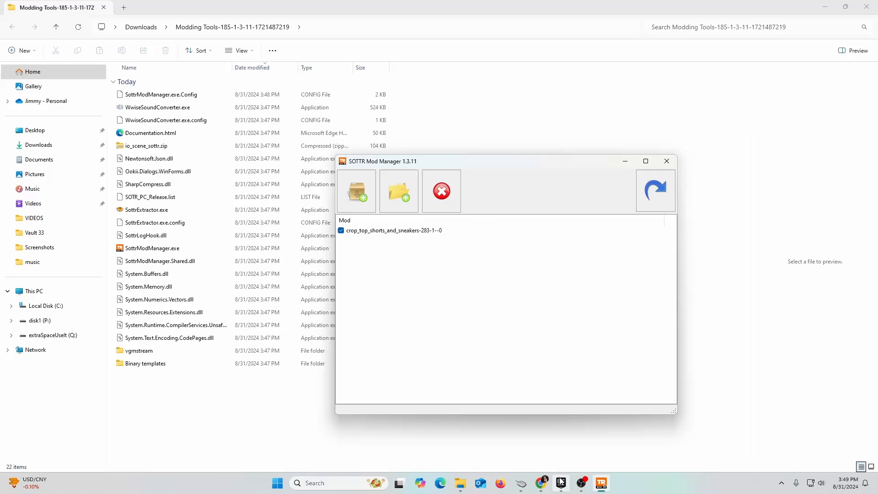
Launch Shadow of the Tomb Raider from the Epic Games library and press Play in its launcher
click(560, 483)
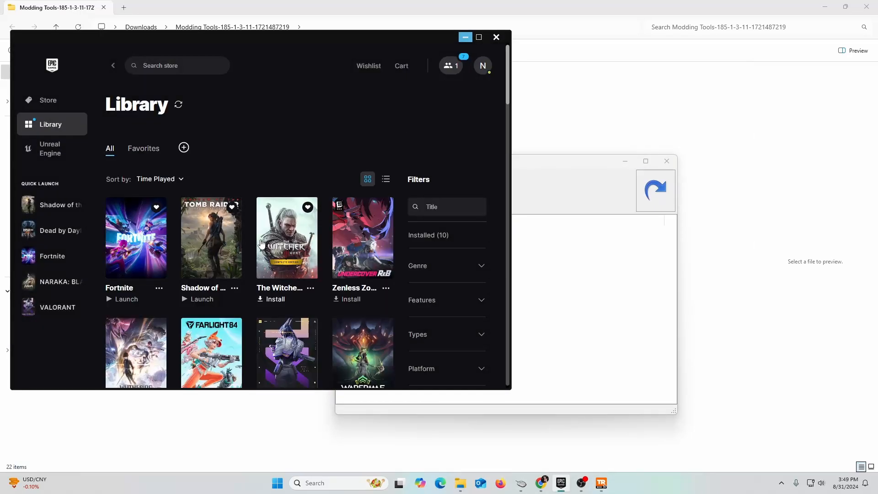
click(196, 299)
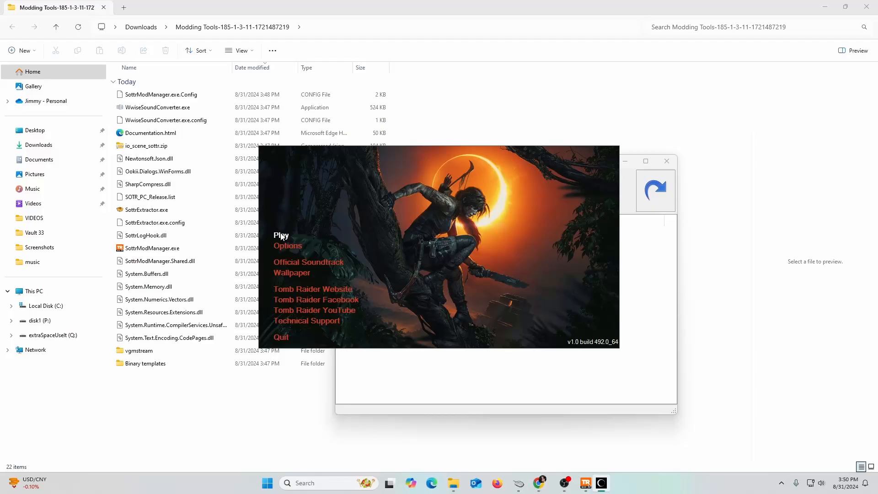
click(280, 235)
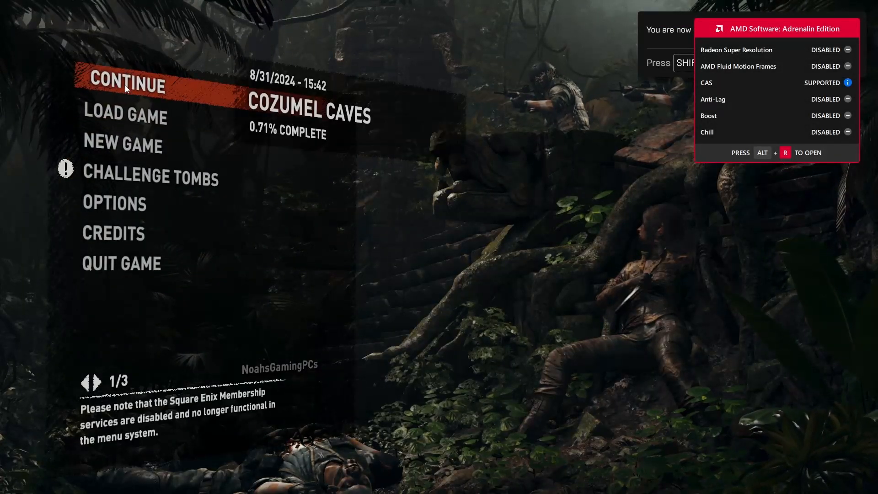
Continue the saved Cozumel Caves game and start moving Lara through the cave
click(126, 84)
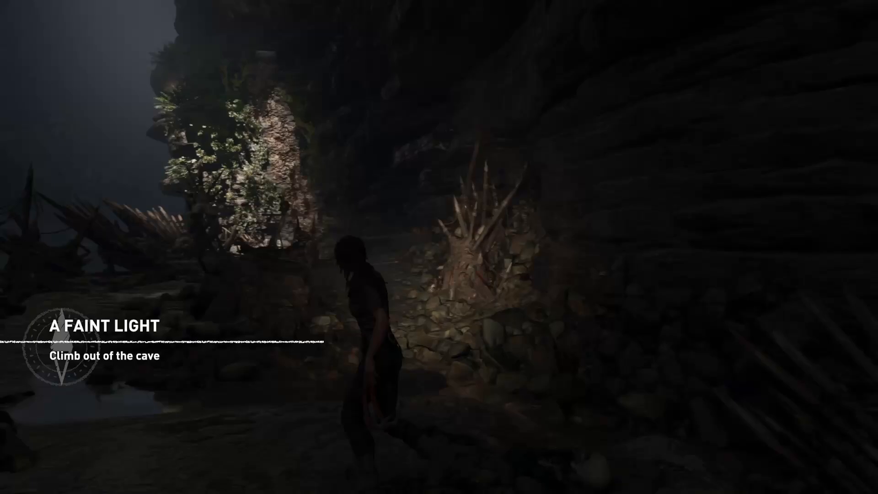
key(w)
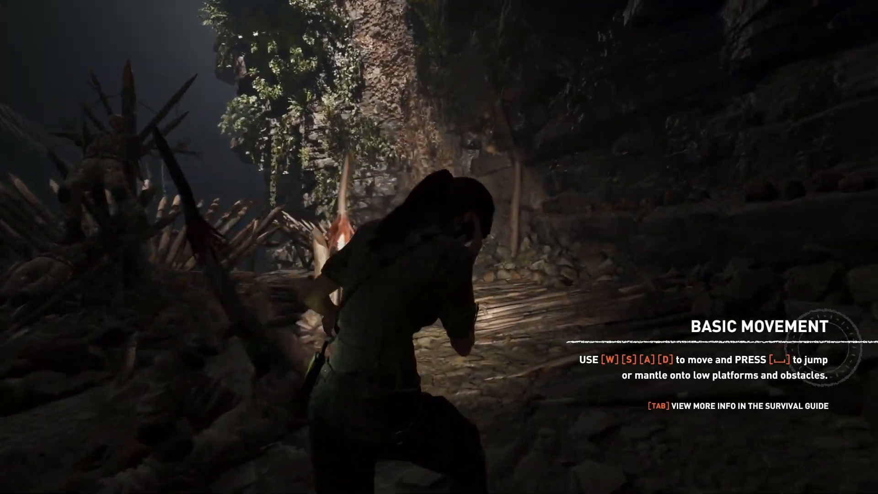
Walk Lara out of the cave to the lantern-lit wooden stairs
key(w)
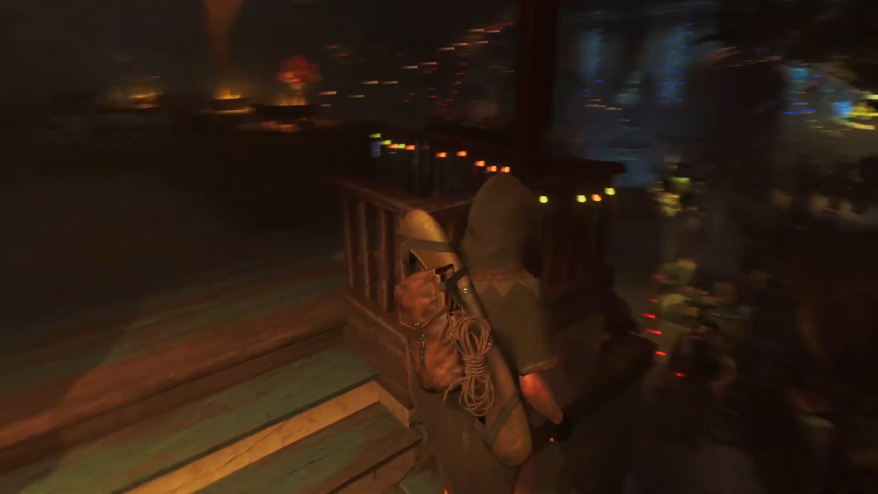
mouse_move(439, 247)
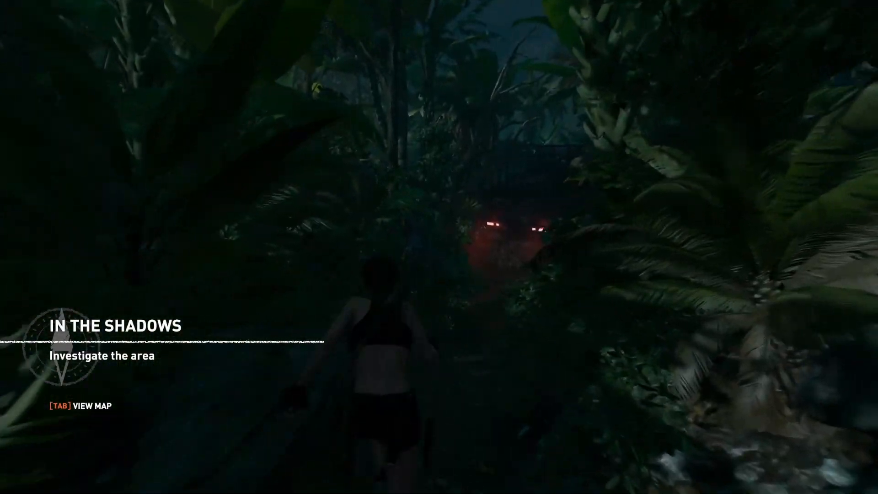
Walk Lara through the night jungle, sneaking through tall grass to the stone ruins
key(w)
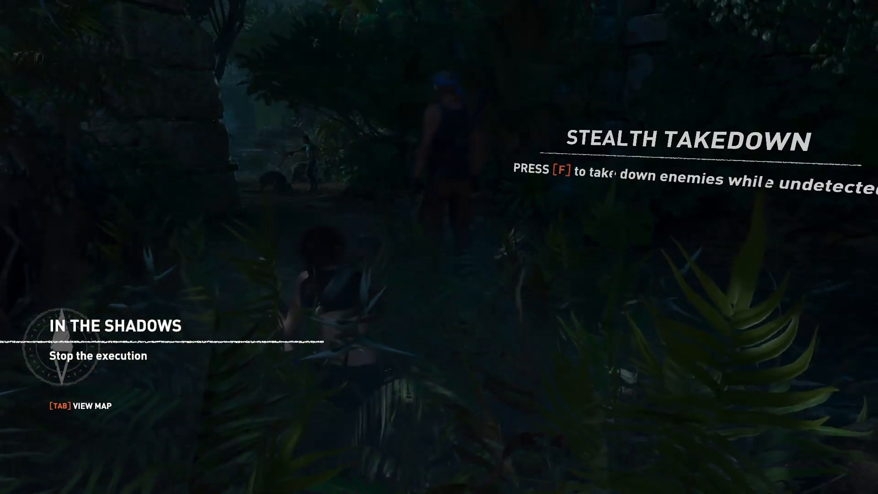
key(f)
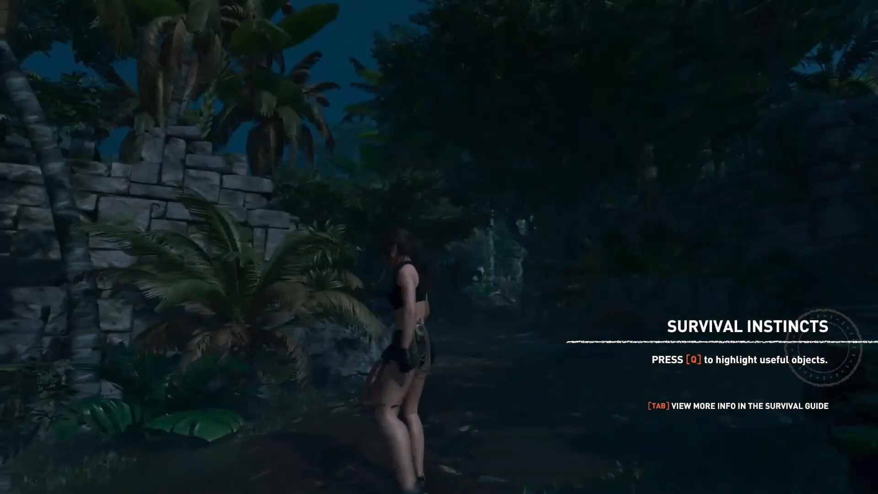
Pause the game and look over the pause menu options
key(Escape)
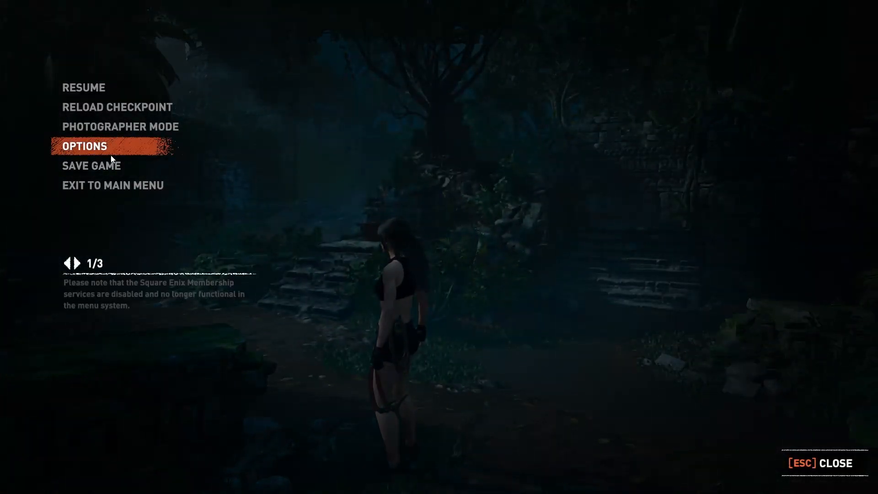
click(92, 165)
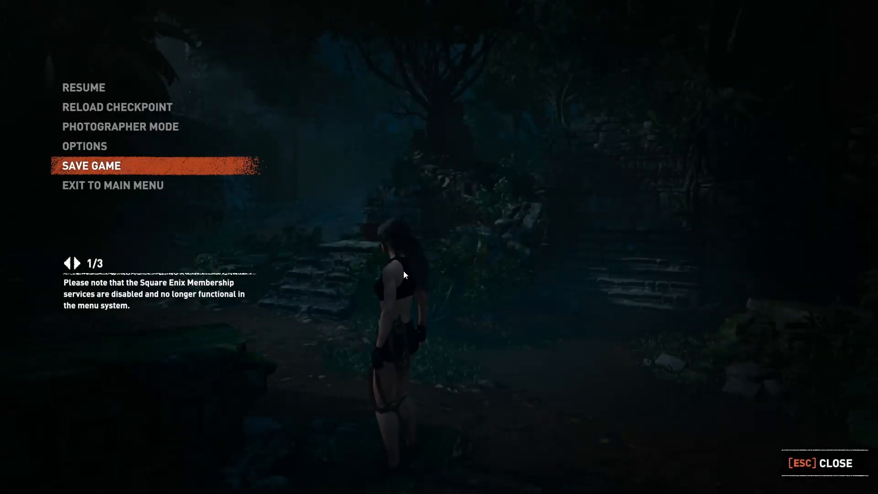
click(80, 262)
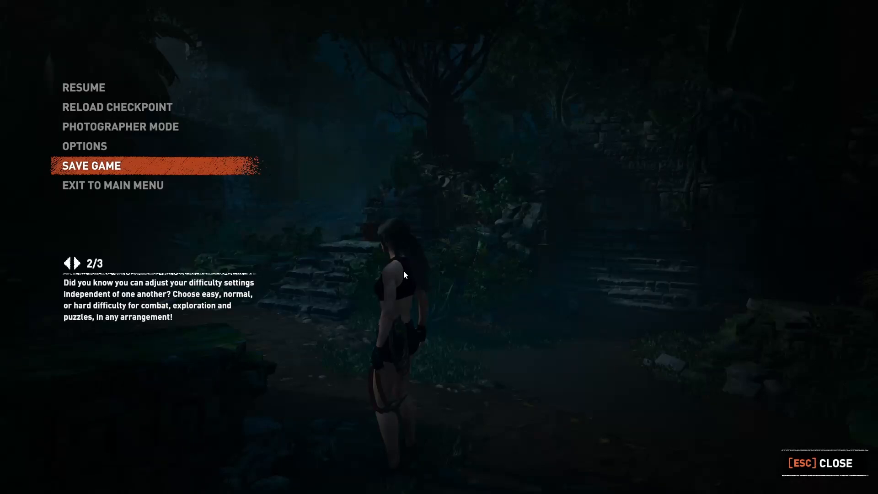
mouse_move(788, 434)
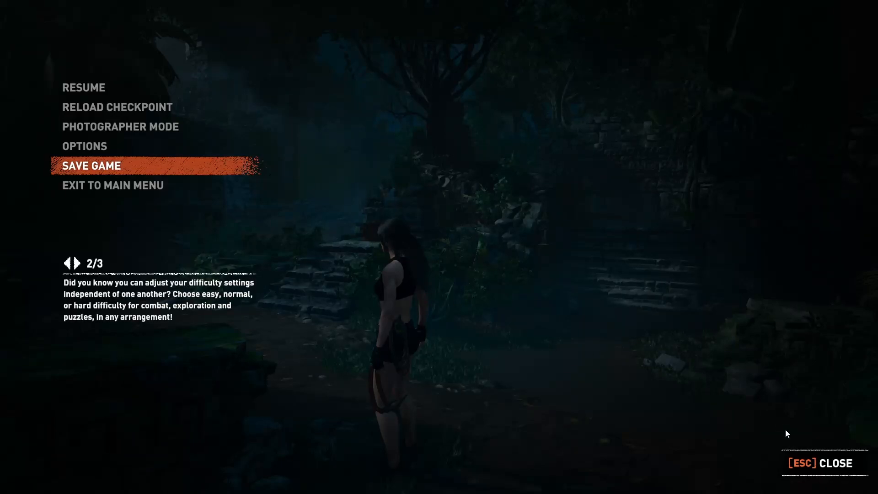
mouse_move(629, 399)
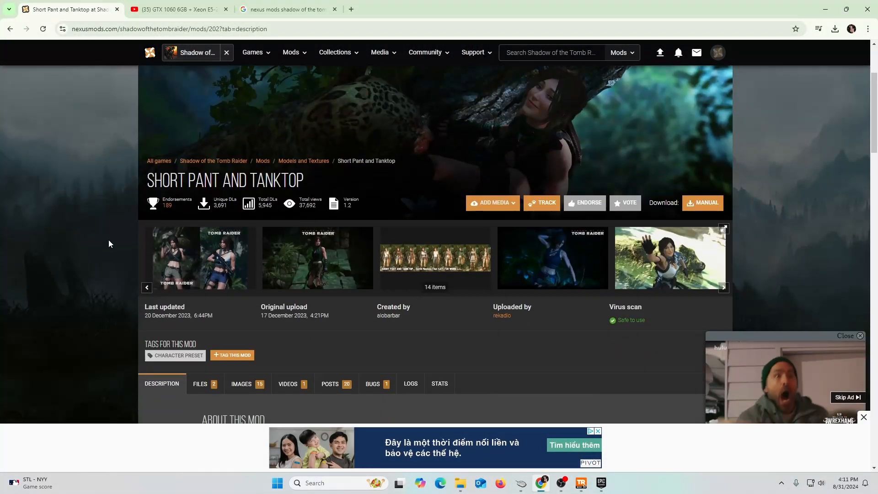
Browse the mod page and its author images, then go to the Files list
scroll(down, 3)
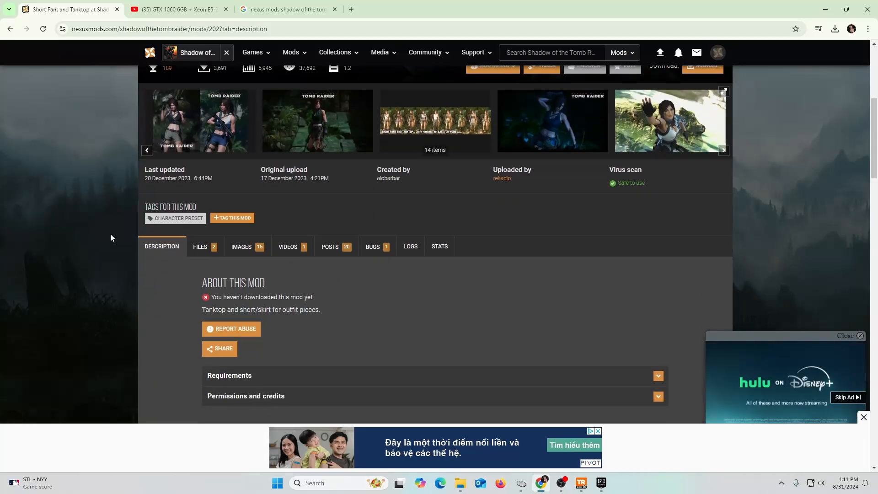
scroll(down, 3)
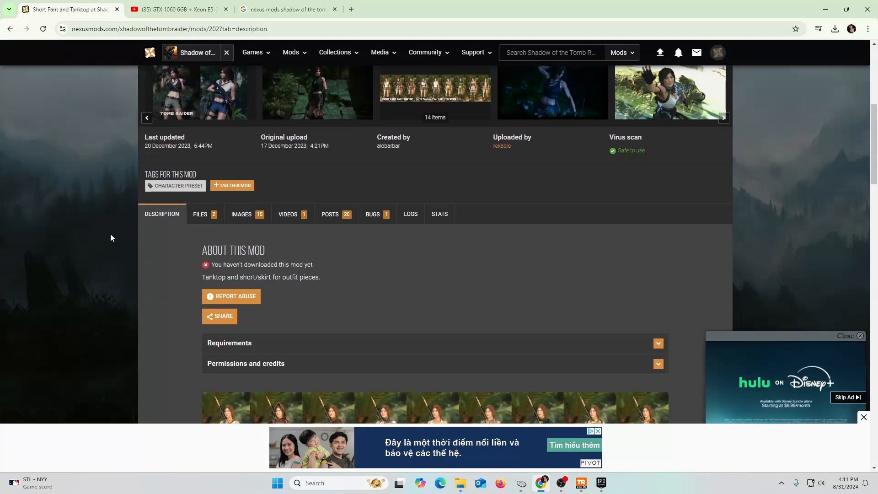
scroll(down, 3)
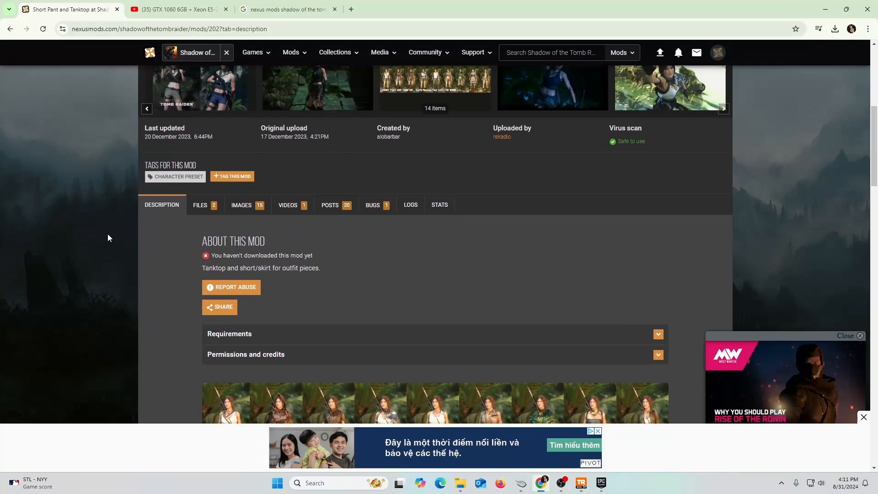
scroll(up, 3)
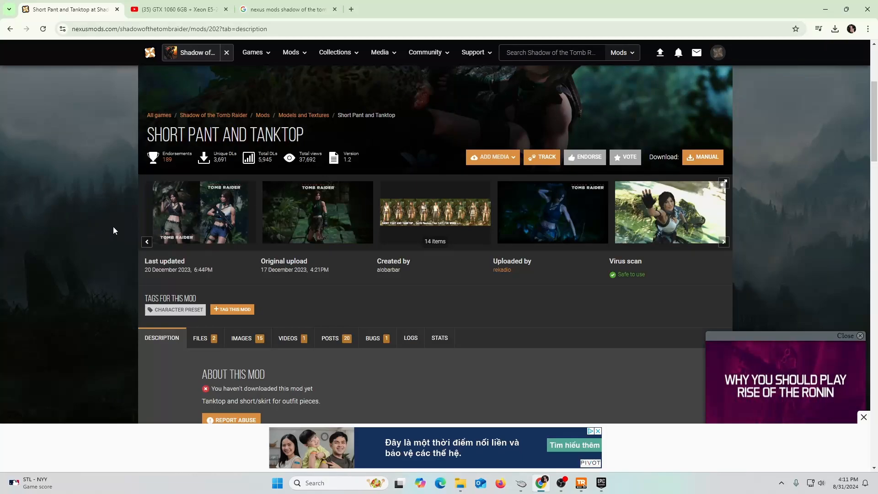
scroll(down, 3)
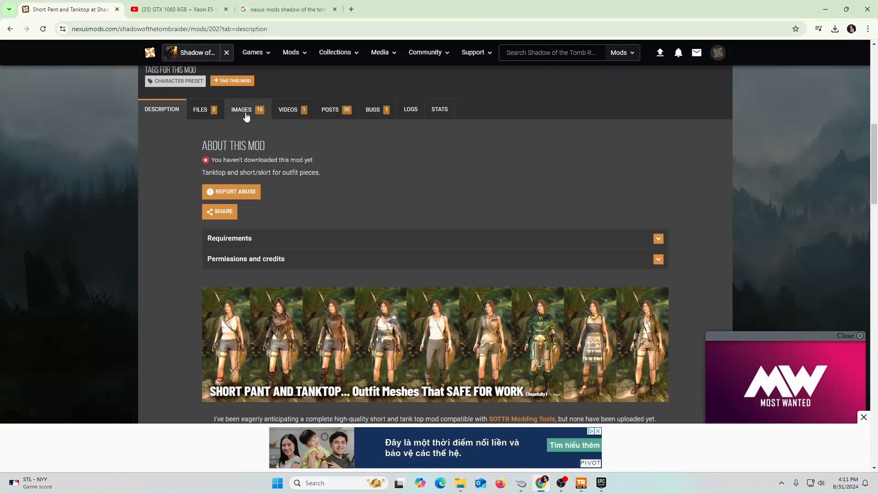
click(247, 110)
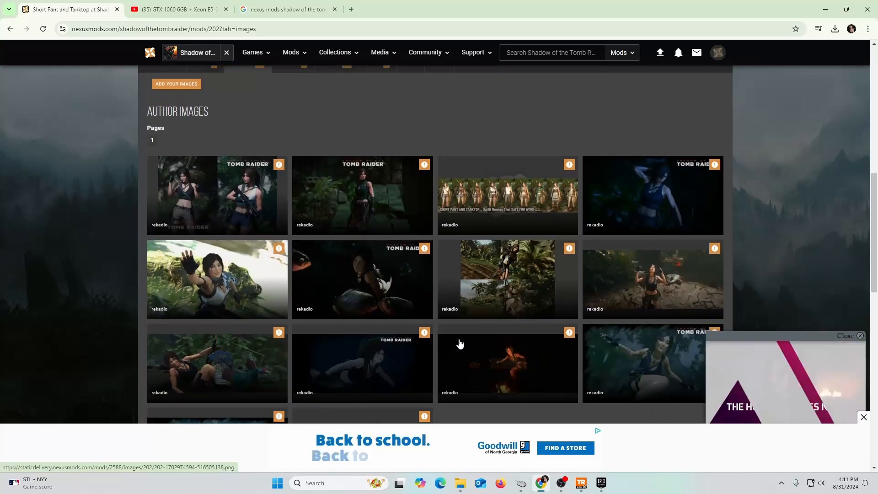
scroll(up, 3)
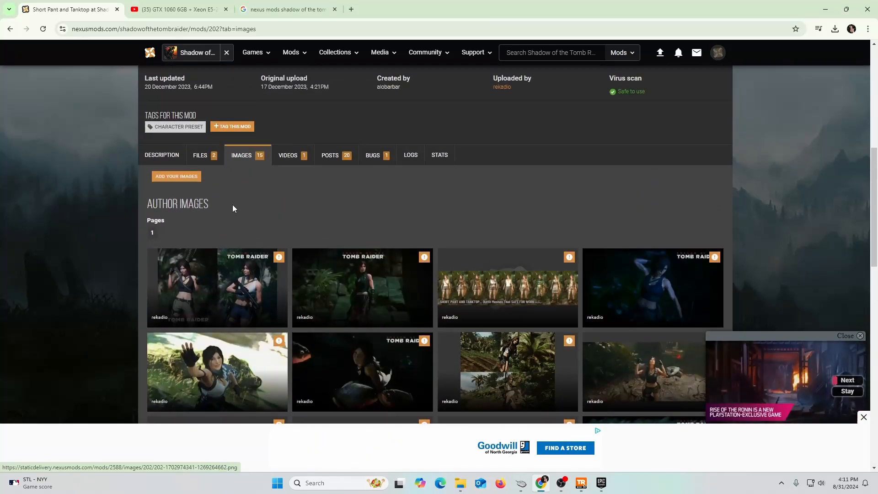
click(200, 155)
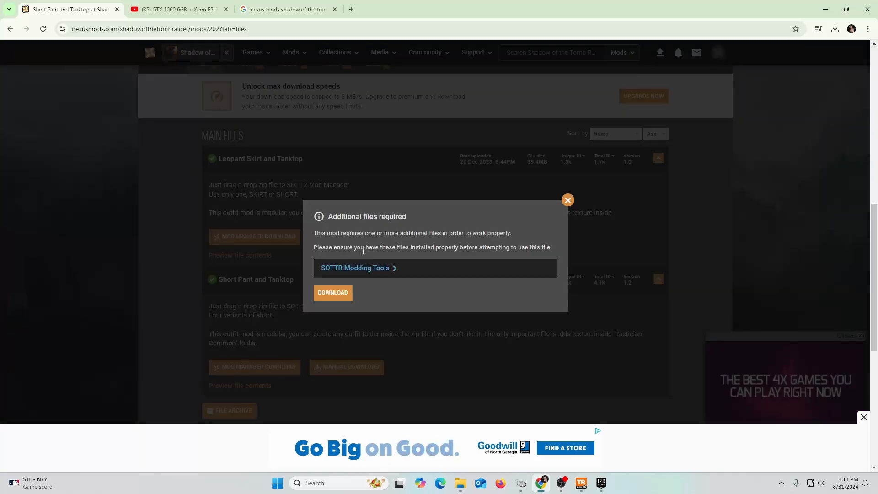
Accept the additional files notice and slow-download the Leopard Skirt and Tanktop zip
click(333, 292)
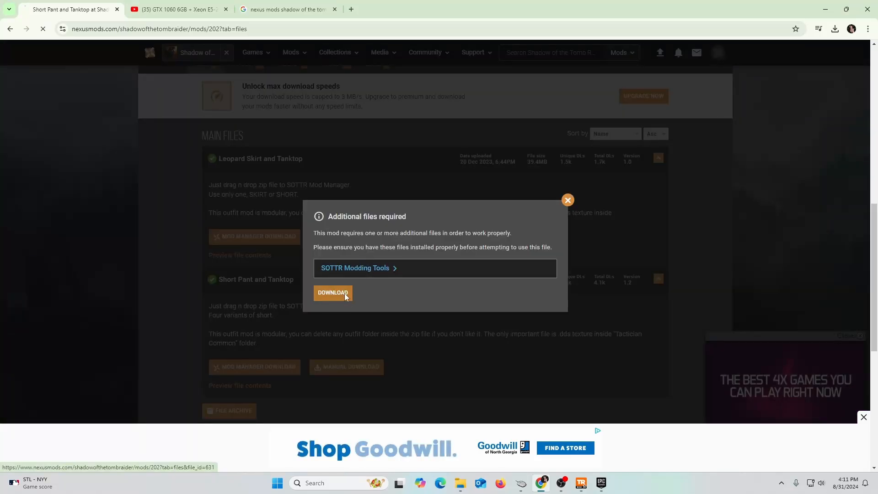
click(332, 292)
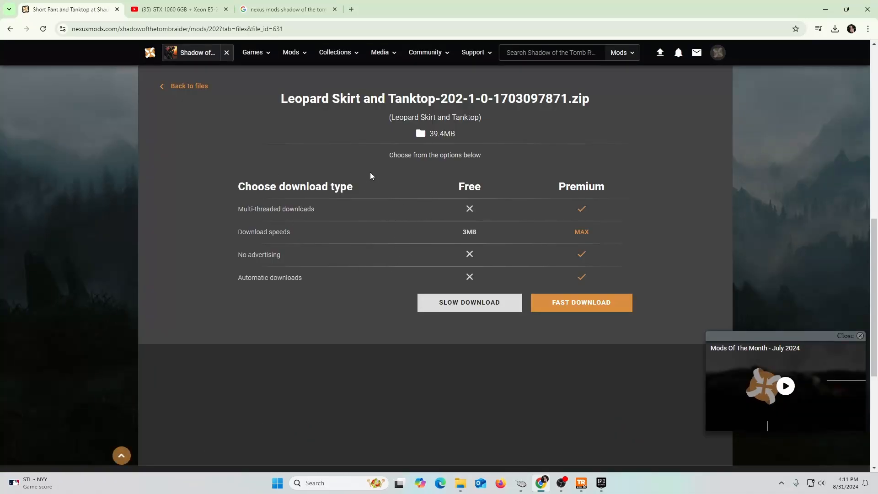
click(469, 302)
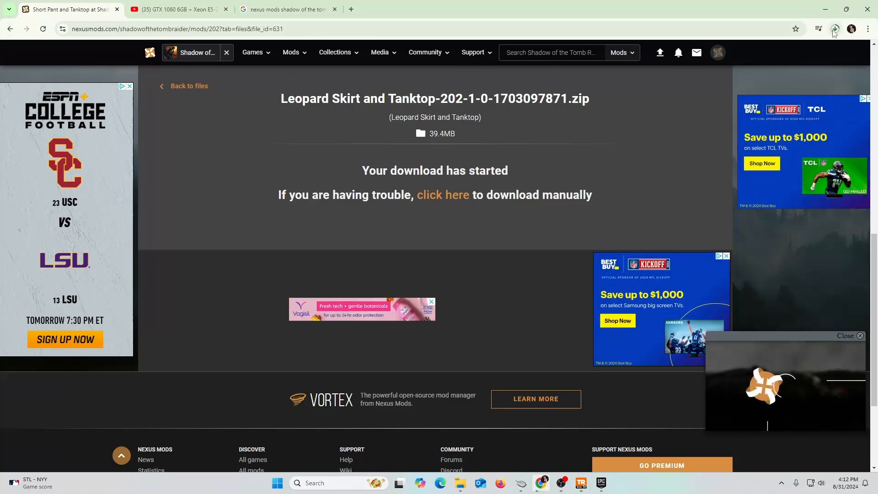
click(834, 28)
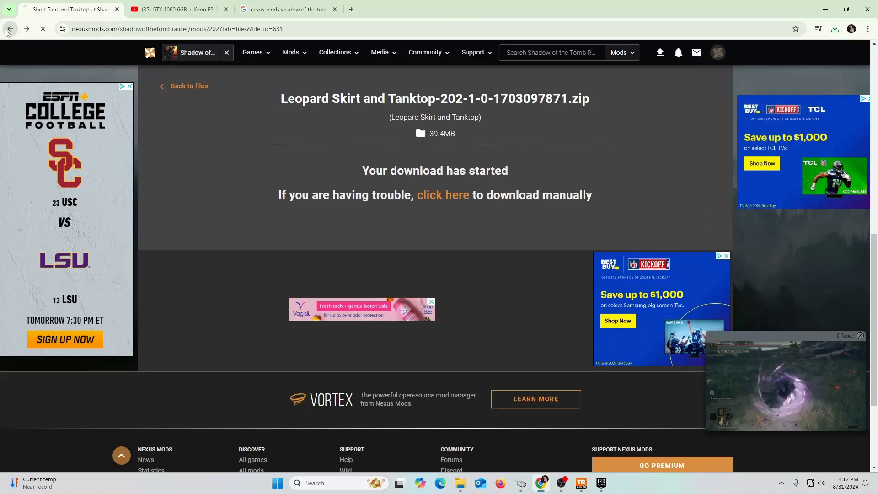
Return to the file list and slow-download the Short Pant and Tanktop zip
click(9, 28)
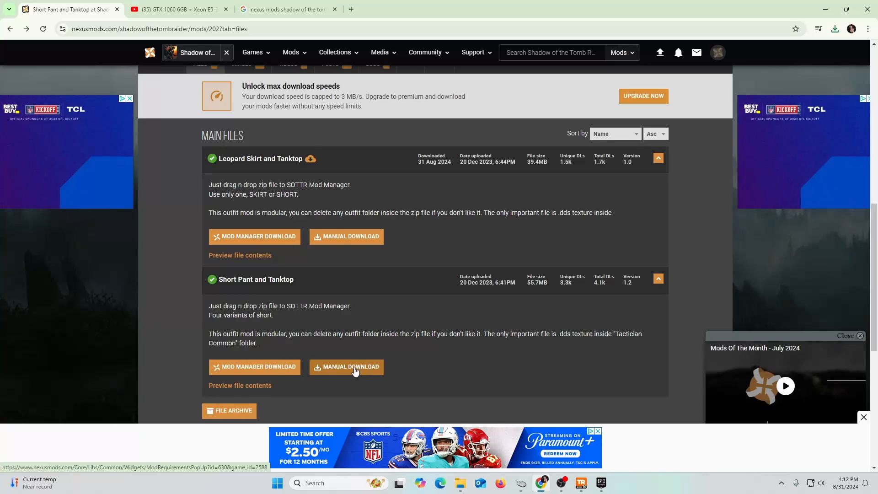
click(349, 366)
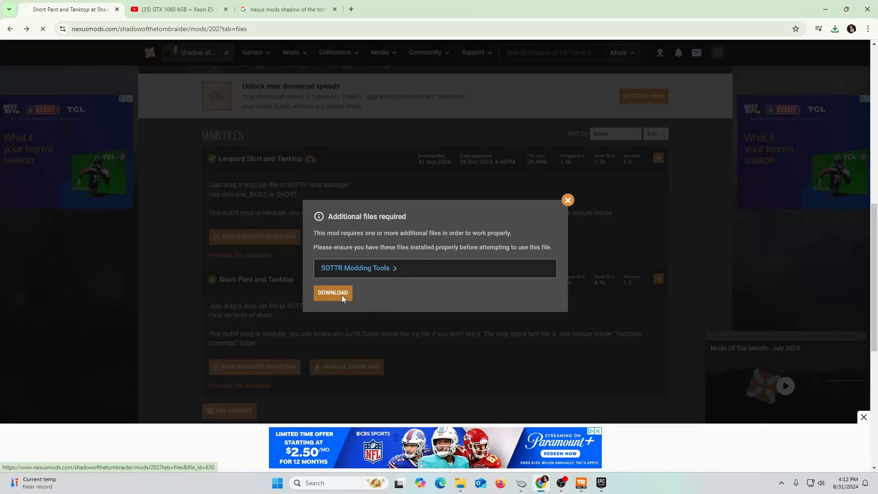
click(333, 292)
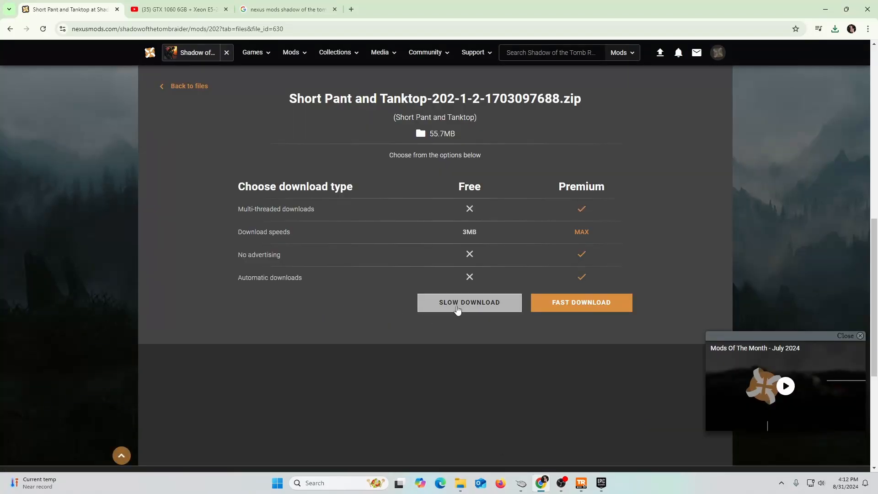
click(469, 302)
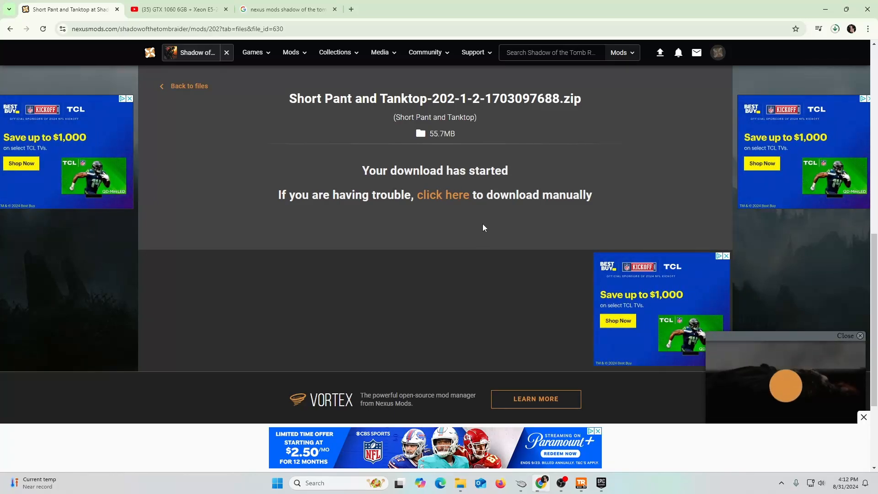
mouse_move(503, 248)
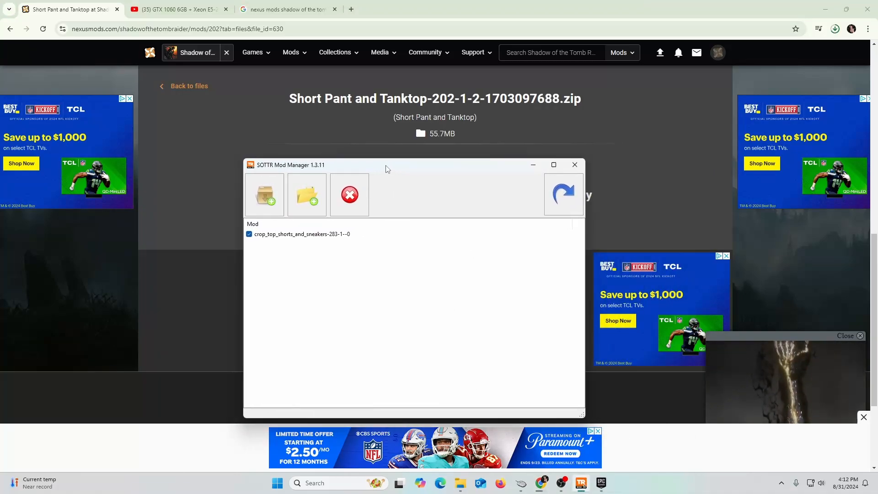
Move the mod manager window aside and confirm both downloads finished
drag(386, 164, 308, 174)
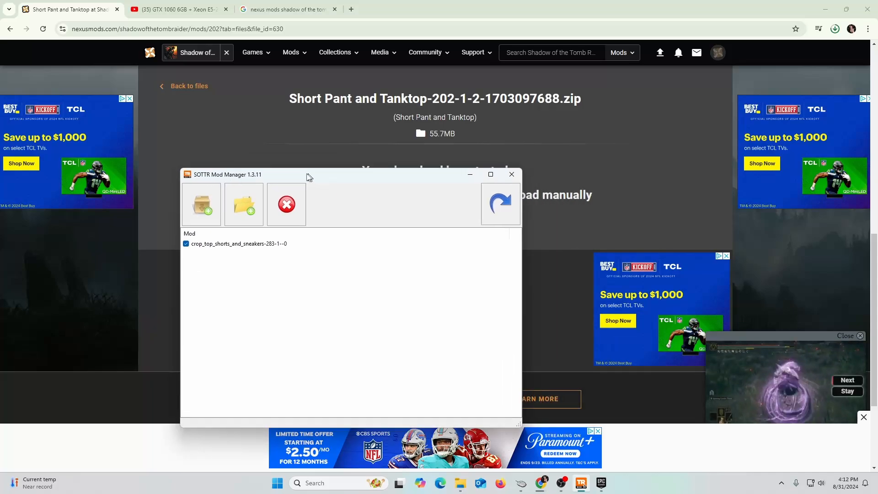
drag(308, 175, 258, 153)
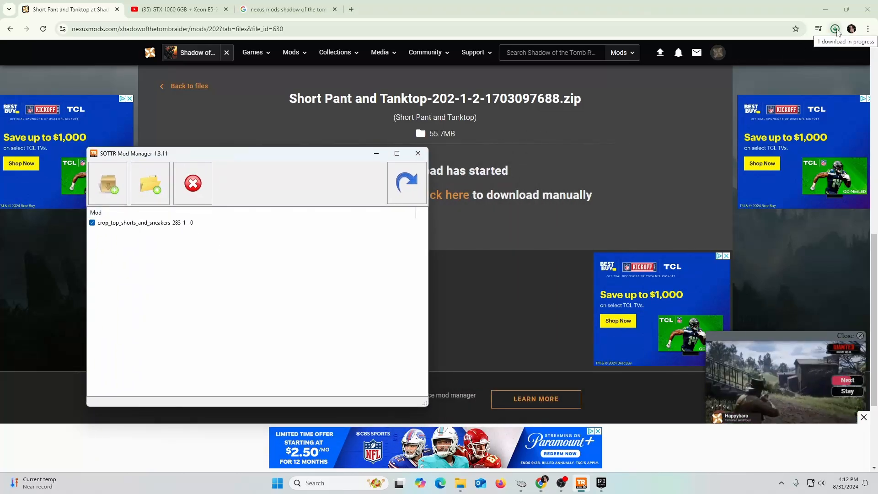
click(836, 28)
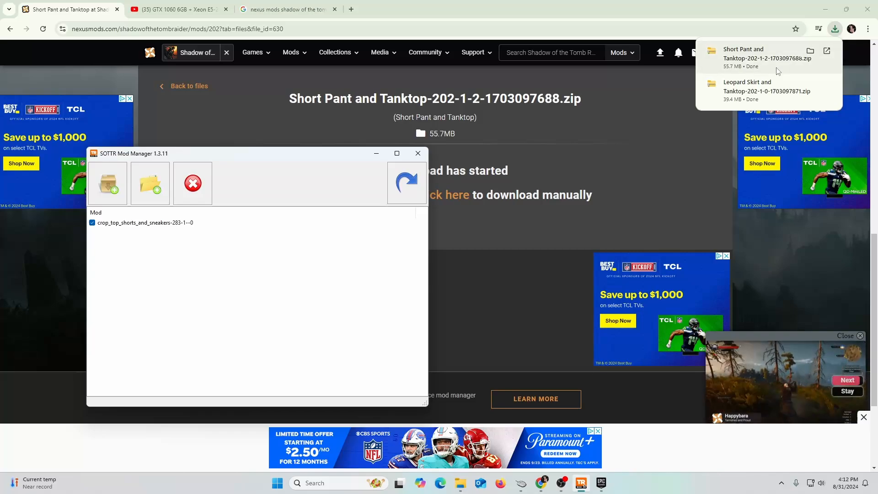
click(417, 154)
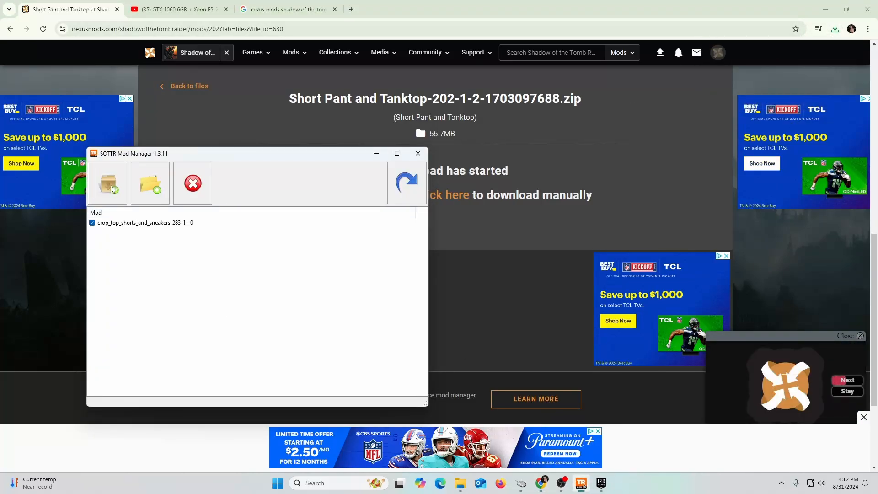
Add the Short Pant and Tanktop zip from Downloads as a new mod
click(108, 183)
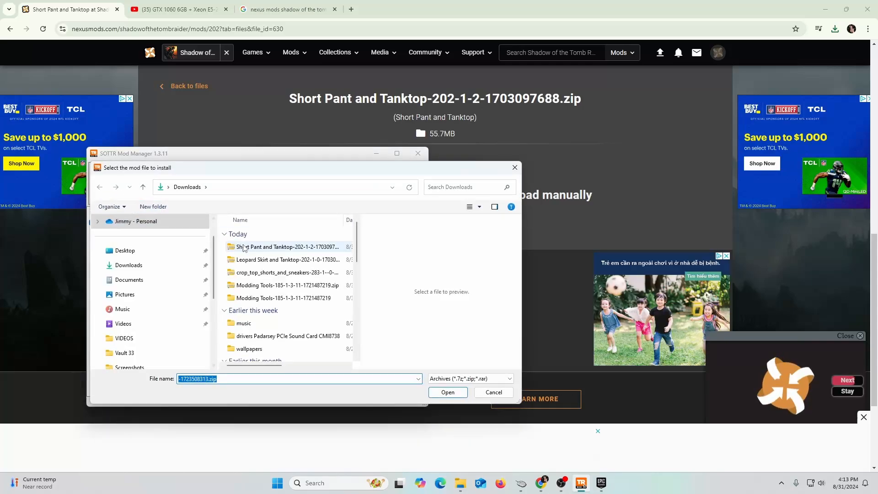
click(285, 247)
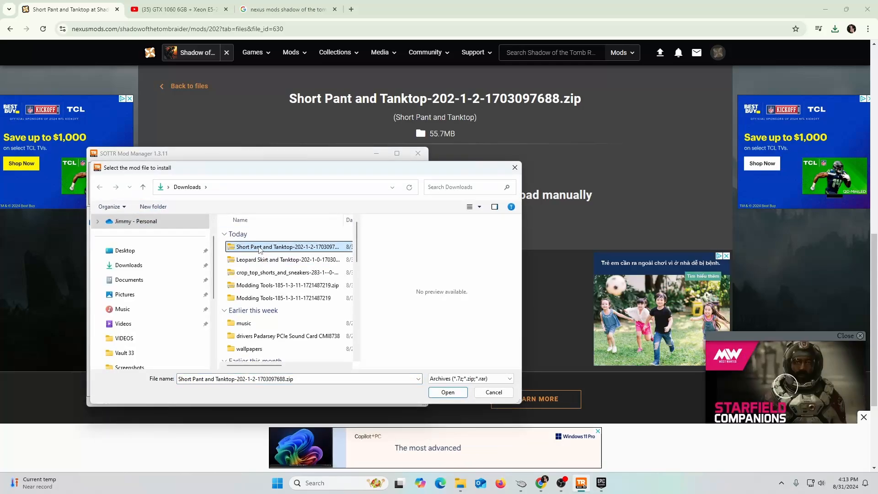
click(447, 392)
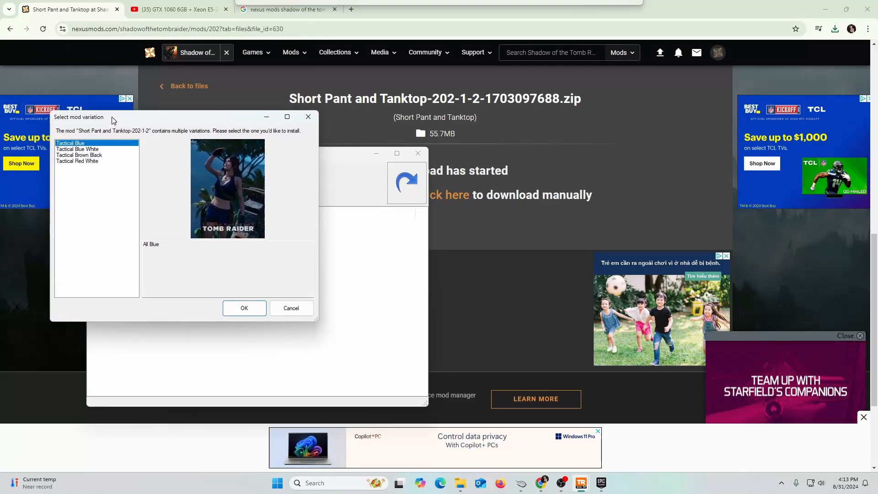
Preview Blue White and Brown Black variants, then install Tactical Red White
click(77, 149)
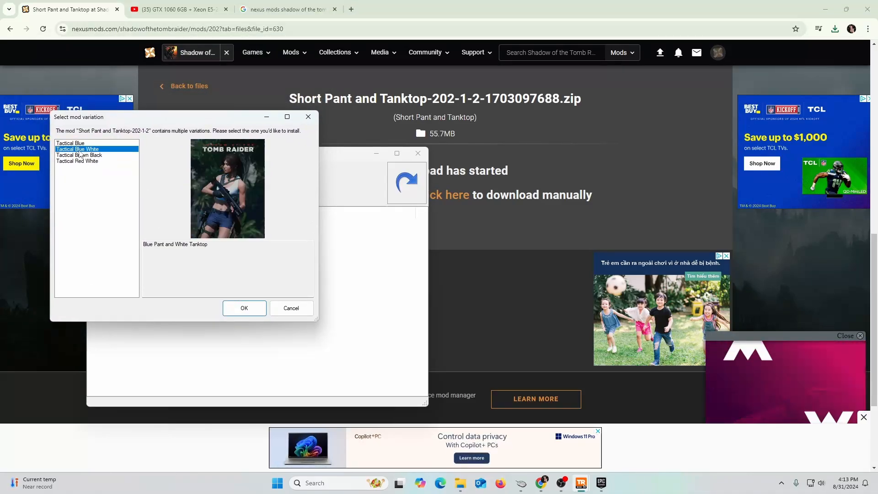
click(78, 155)
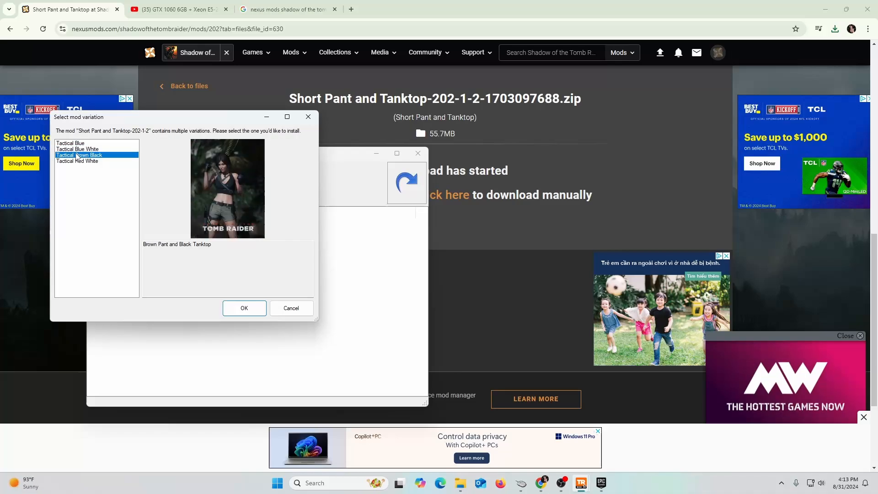
click(78, 161)
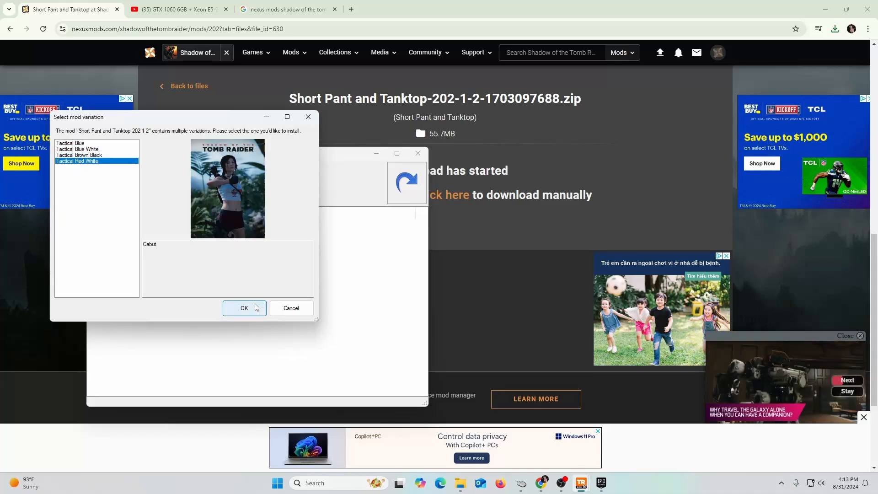
click(244, 308)
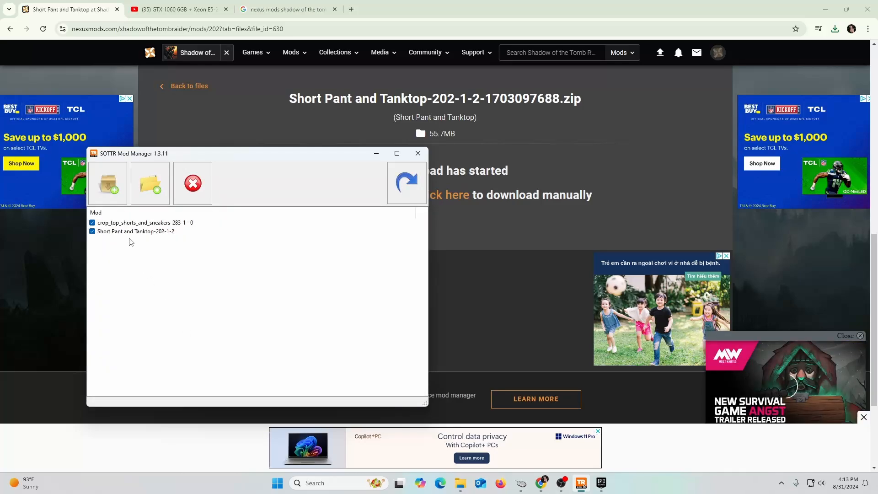
mouse_move(601, 483)
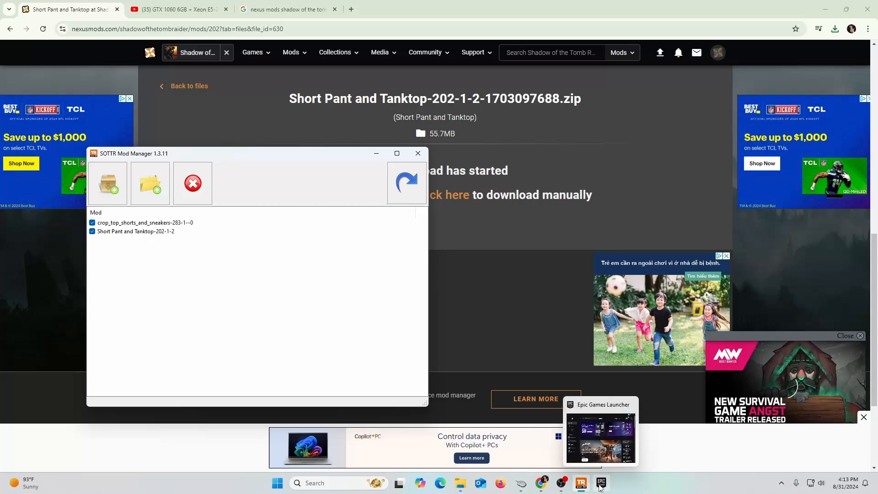
Untick crop_top_shorts_and_sneakers and bring Epic Games Launcher back up
click(599, 437)
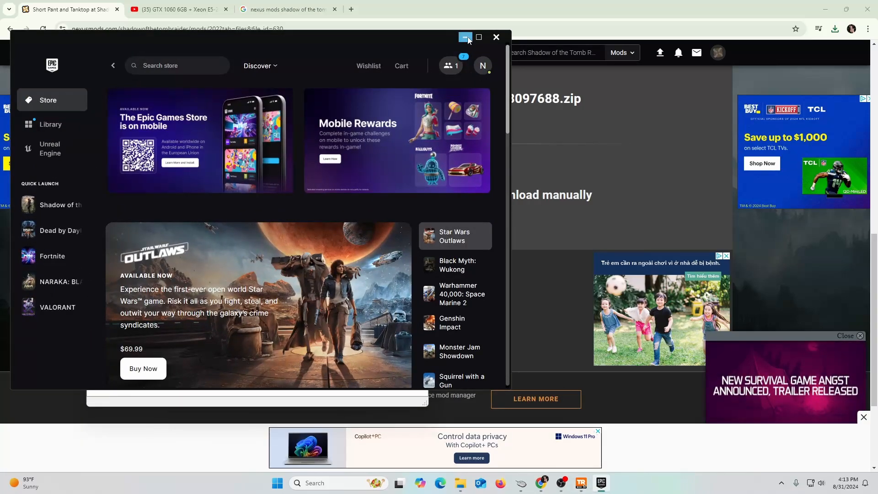
click(465, 37)
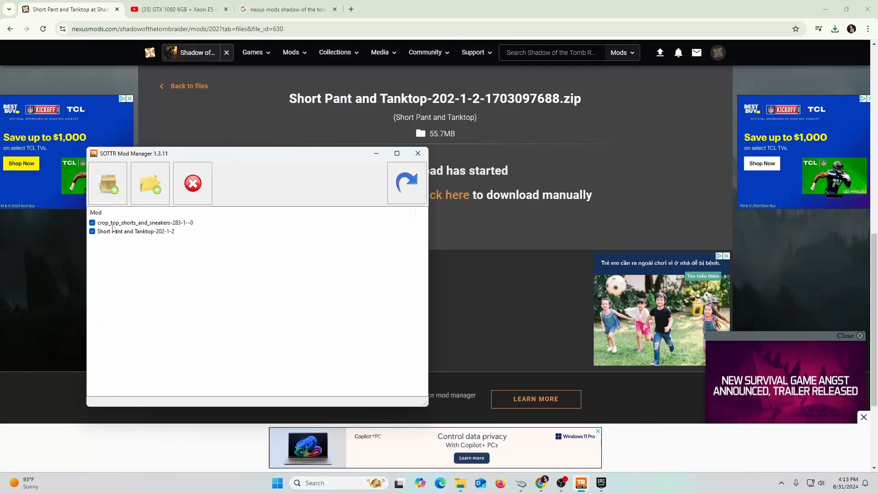
click(92, 222)
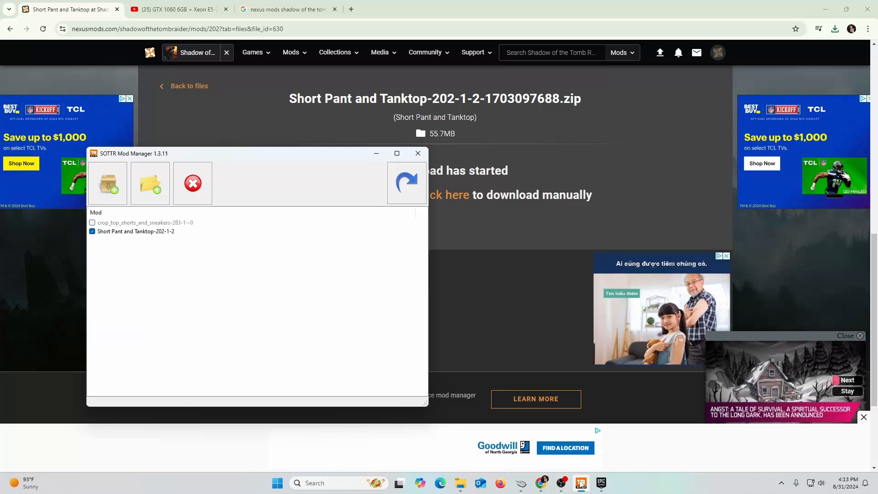
click(601, 483)
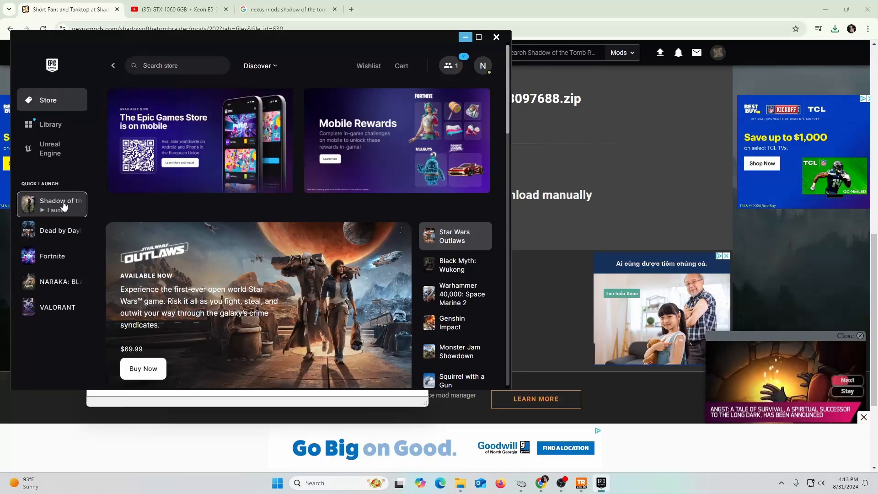
Launch Shadow of the Tomb Raider from the Epic Games Launcher Quick Launch
click(59, 205)
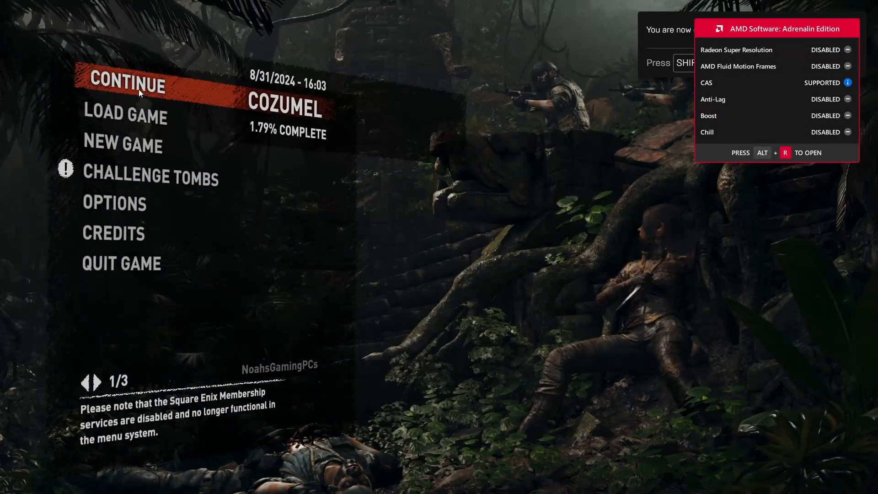
Continue the saved Cozumel game from the main menu
click(127, 85)
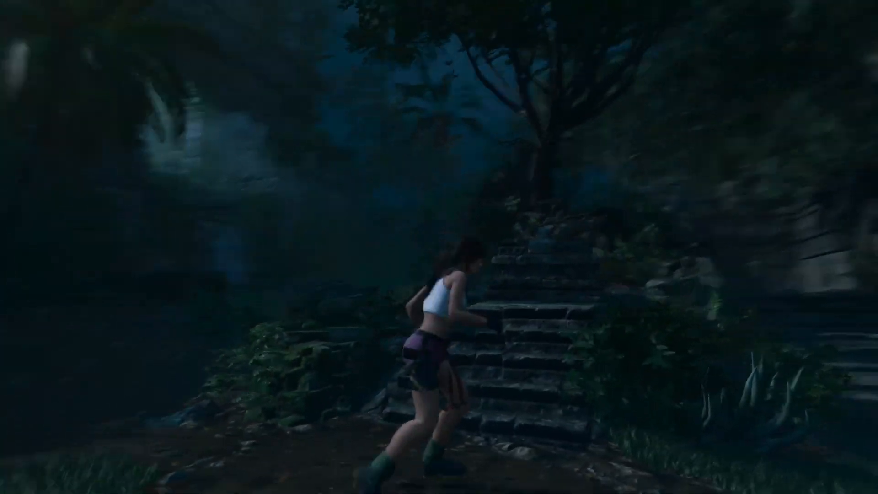
Run Lara forward along the jungle path to show the tank top and shorts
key(w)
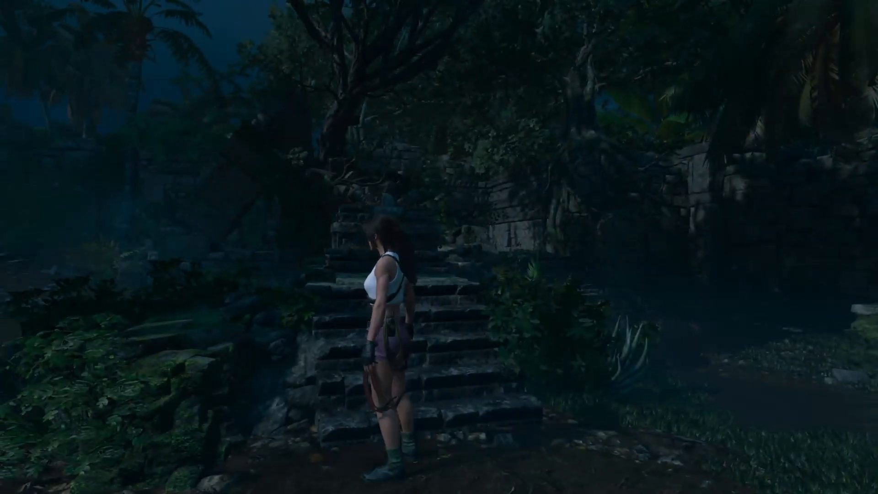
key(w)
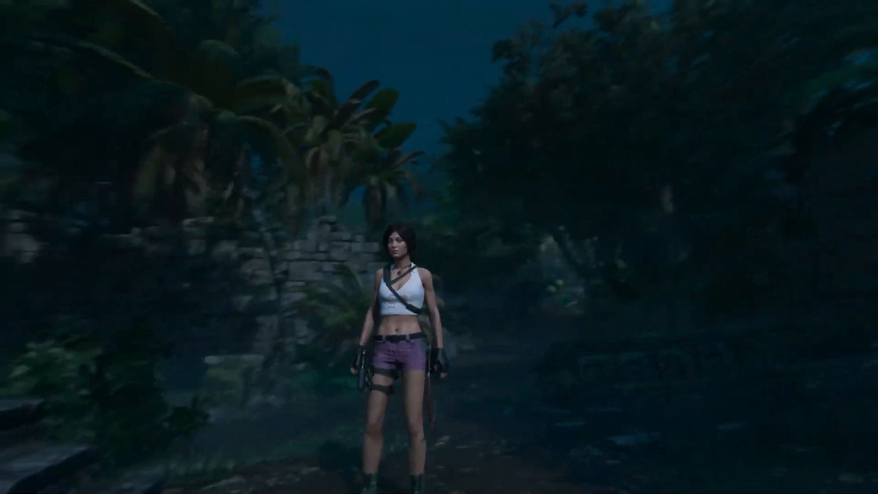
key(w)
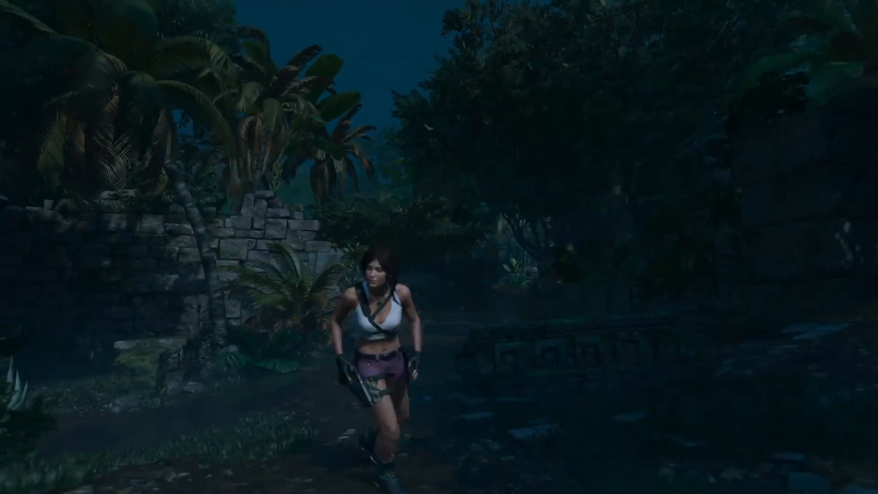